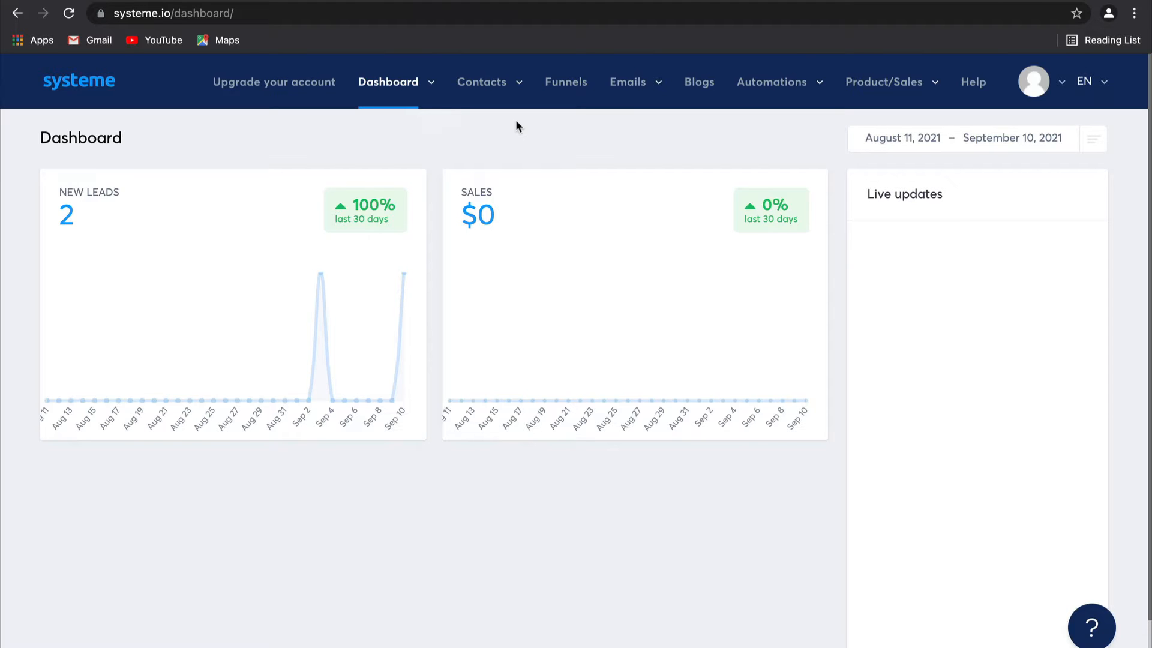
Open the Funnels list showing the List Building and Test Funnel funnels.
{"action": "left_click", "coordinate": [565, 82]}
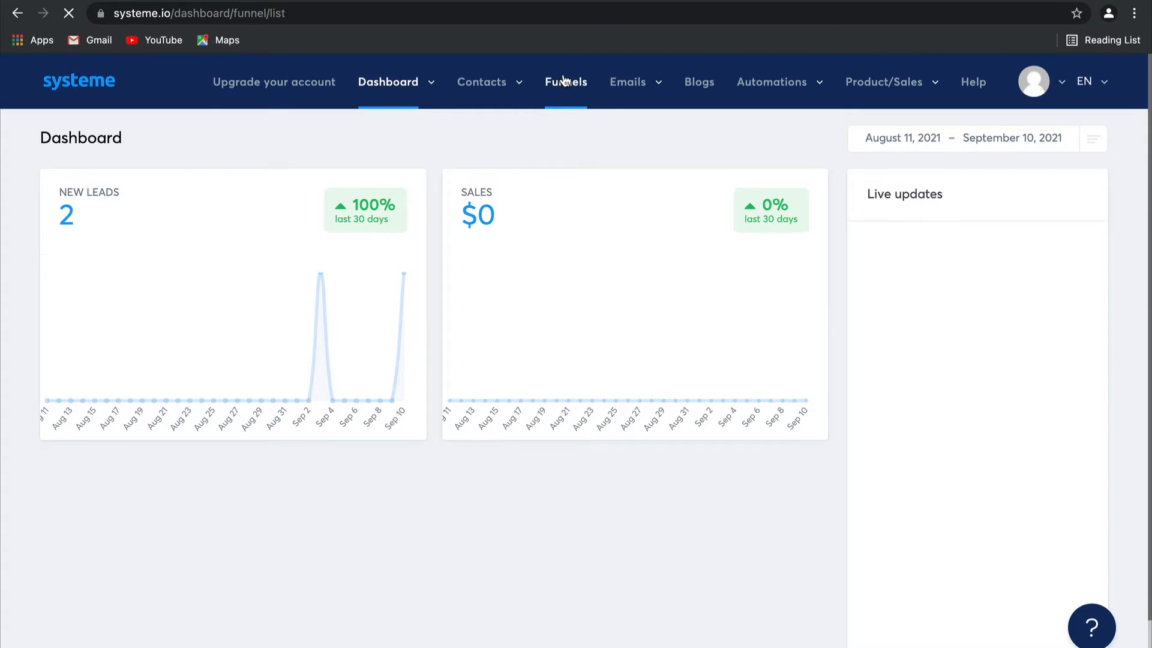
{"action": "left_click", "coordinate": [566, 82]}
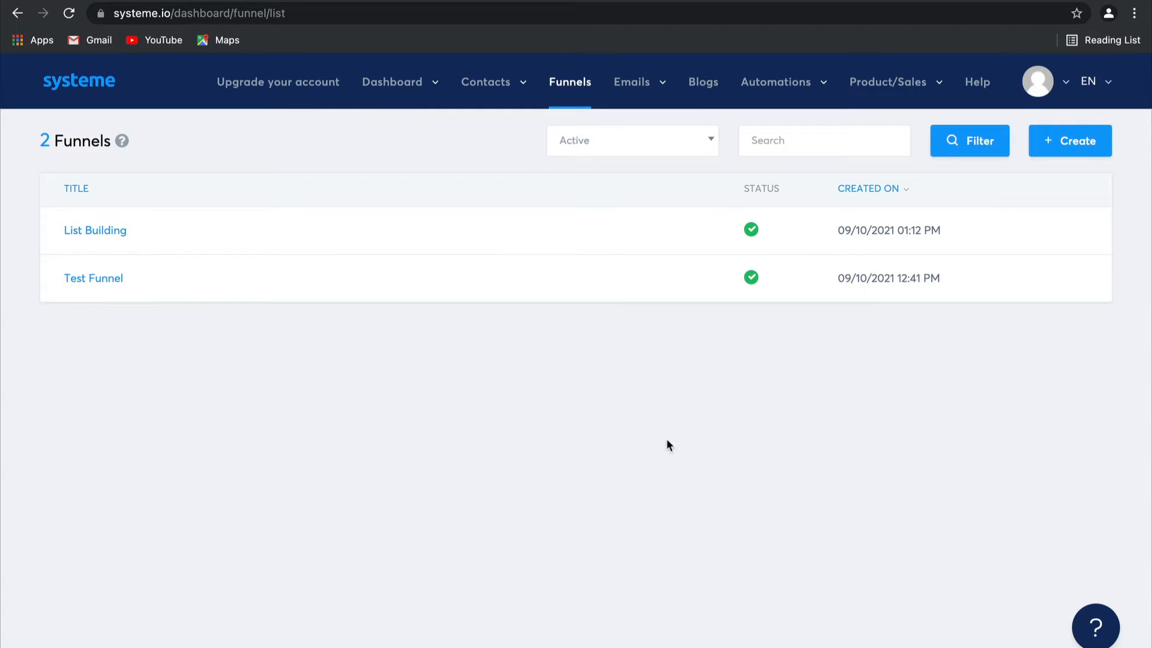
Create a Sell-type funnel named 'Sales Funnel' with Order Form and Thank You Page steps.
{"action": "left_click", "coordinate": [1069, 140]}
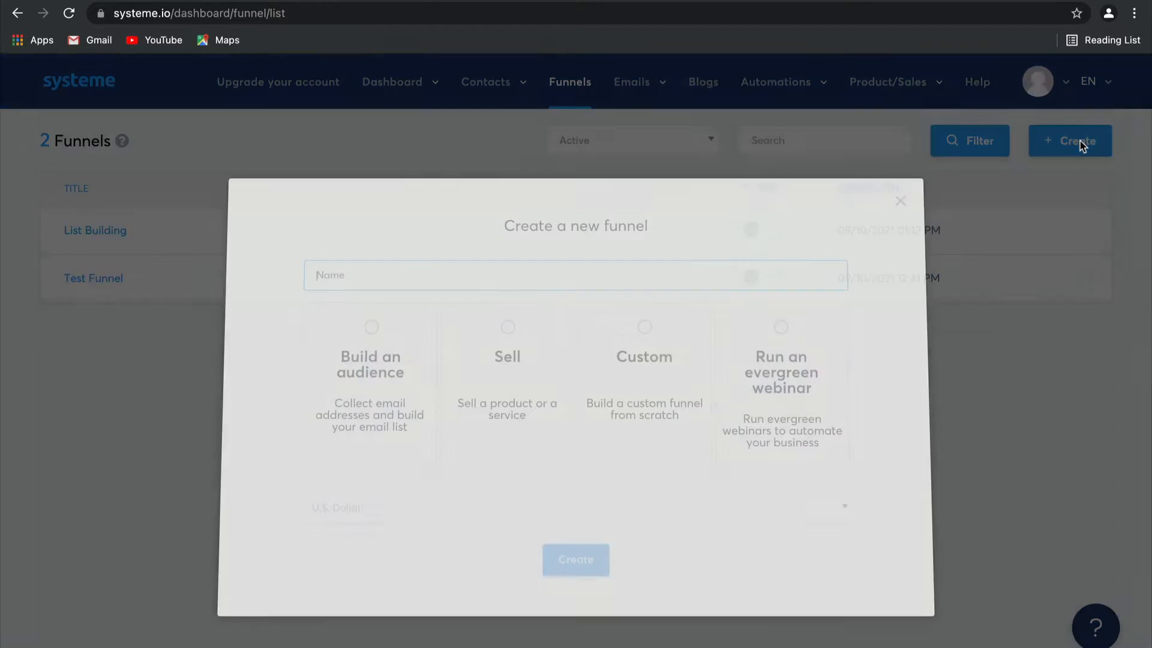
{"action": "type", "text": "s"}
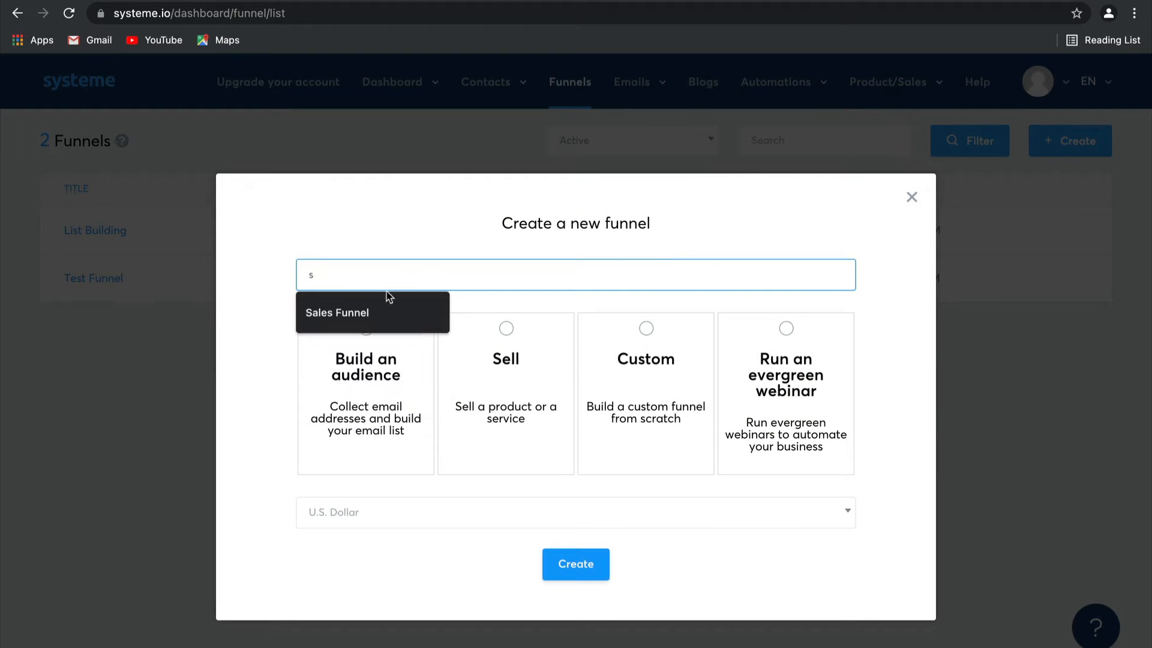
{"action": "left_click", "coordinate": [337, 312]}
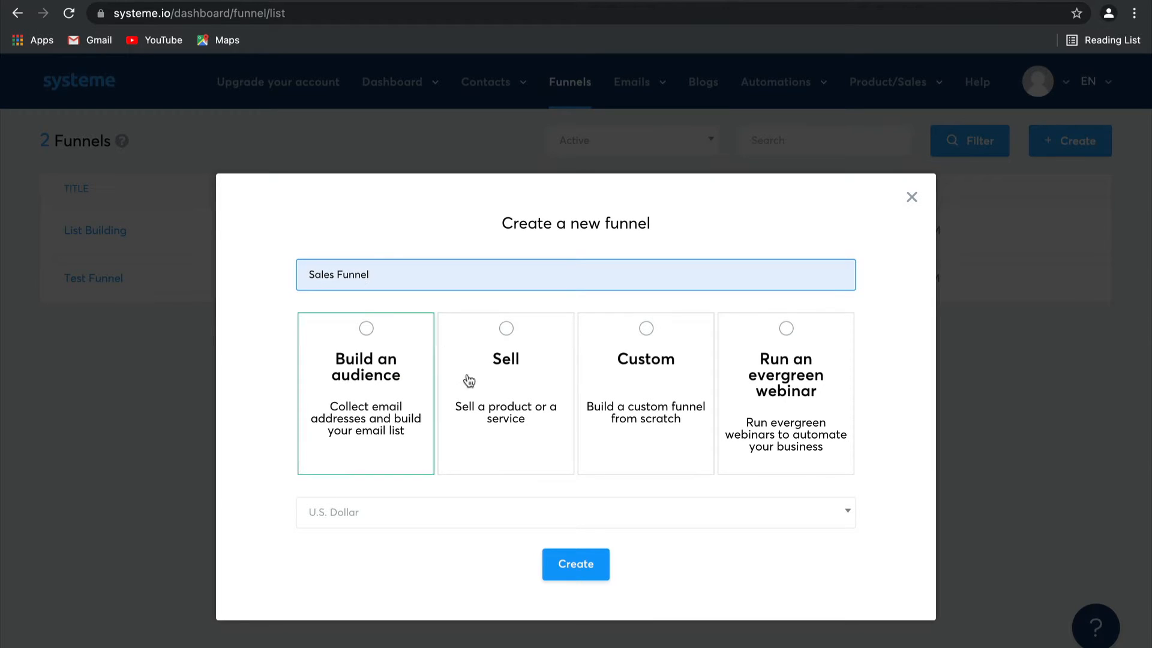
{"action": "left_click", "coordinate": [506, 393]}
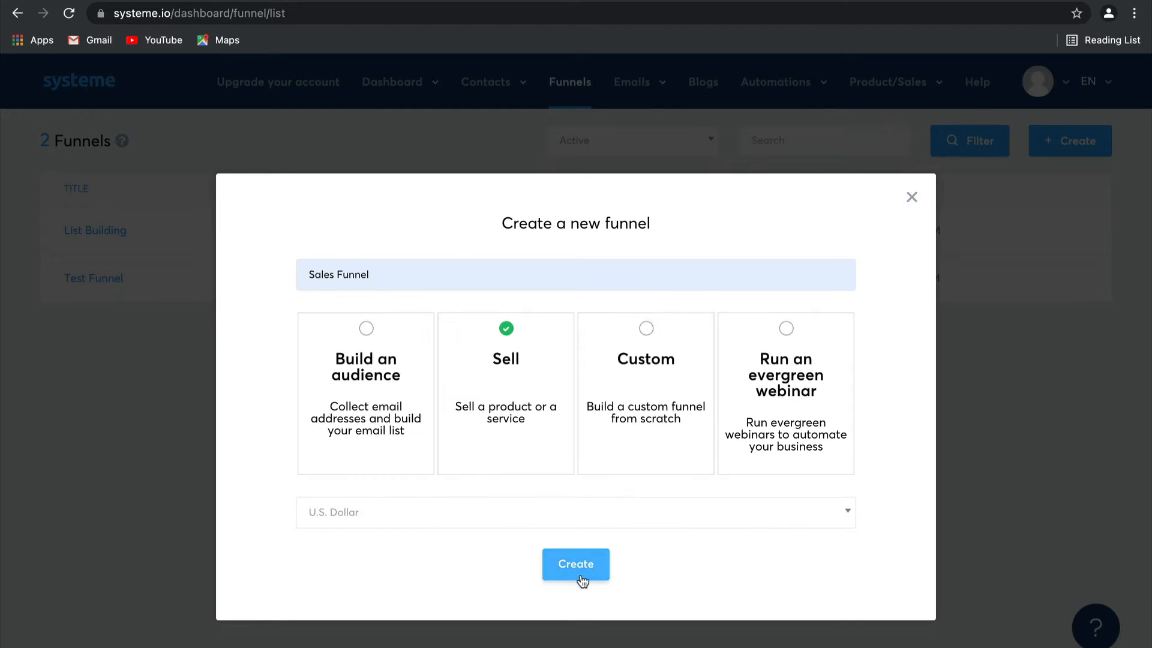
{"action": "left_click", "coordinate": [576, 564]}
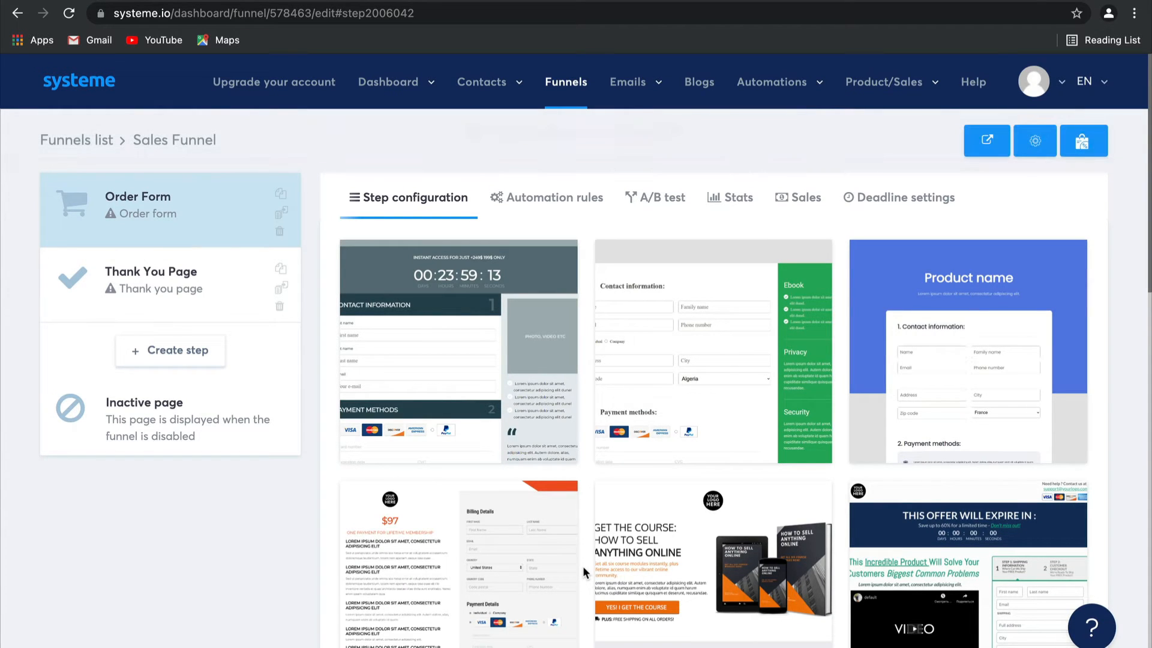
{"action": "mouse_move", "coordinate": [417, 436]}
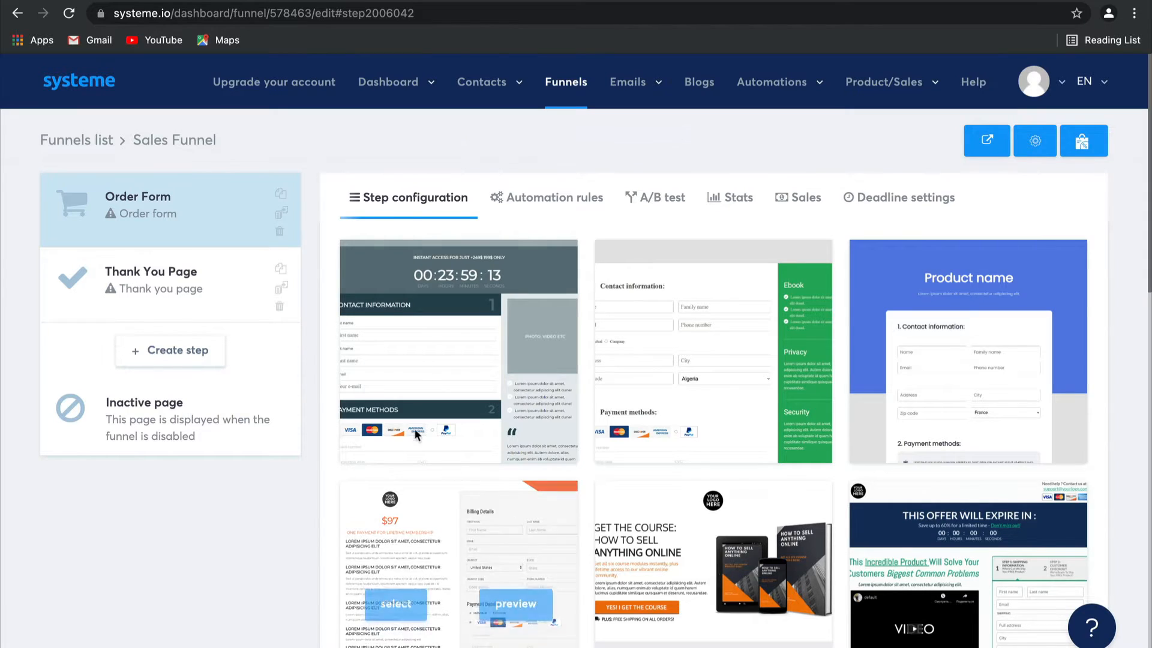
Browse the order form templates and apply one to the Order Form step.
{"action": "scroll", "scroll_direction": "down", "scroll_amount": 3}
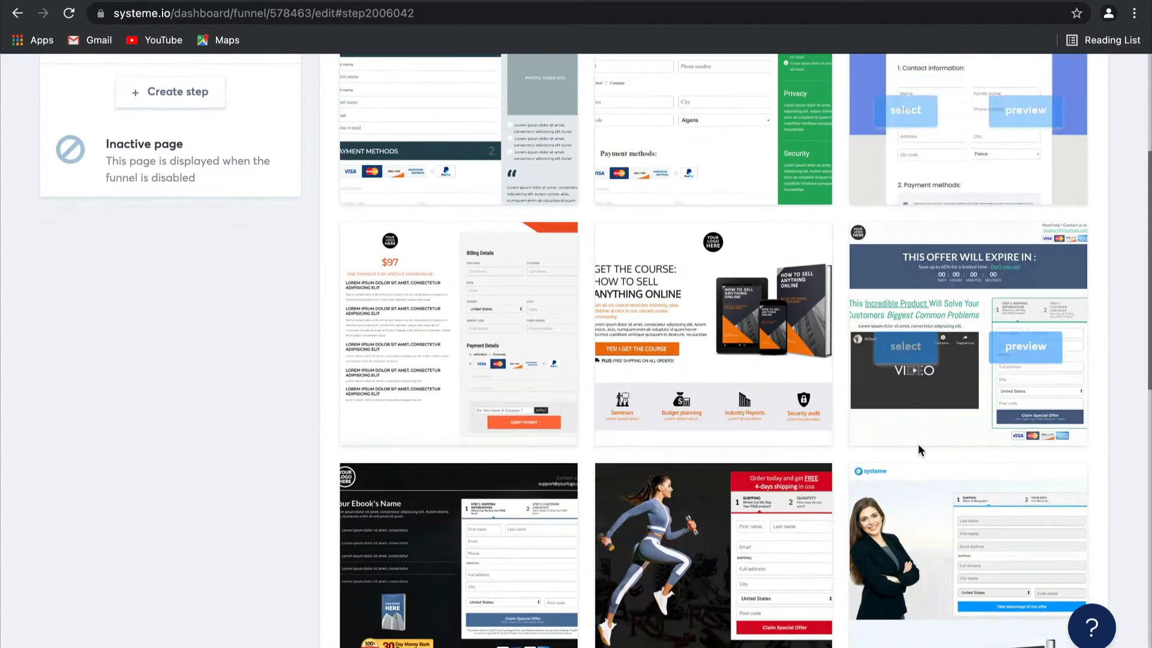
{"action": "scroll", "scroll_direction": "down", "scroll_amount": 3}
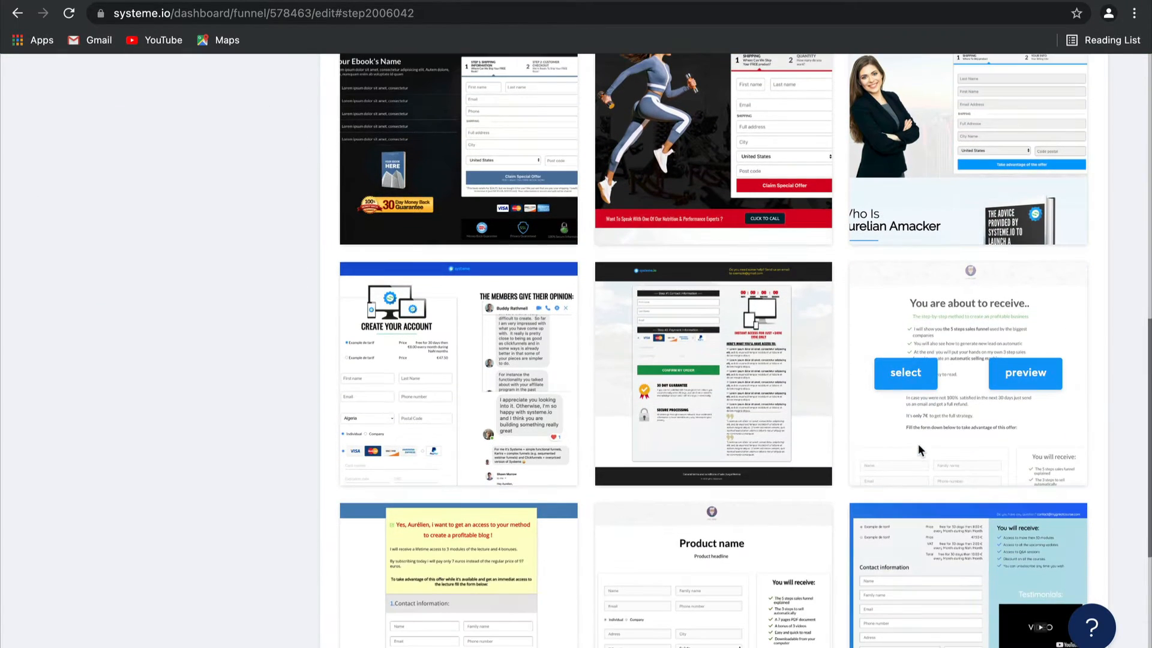
{"action": "left_click", "coordinate": [904, 373]}
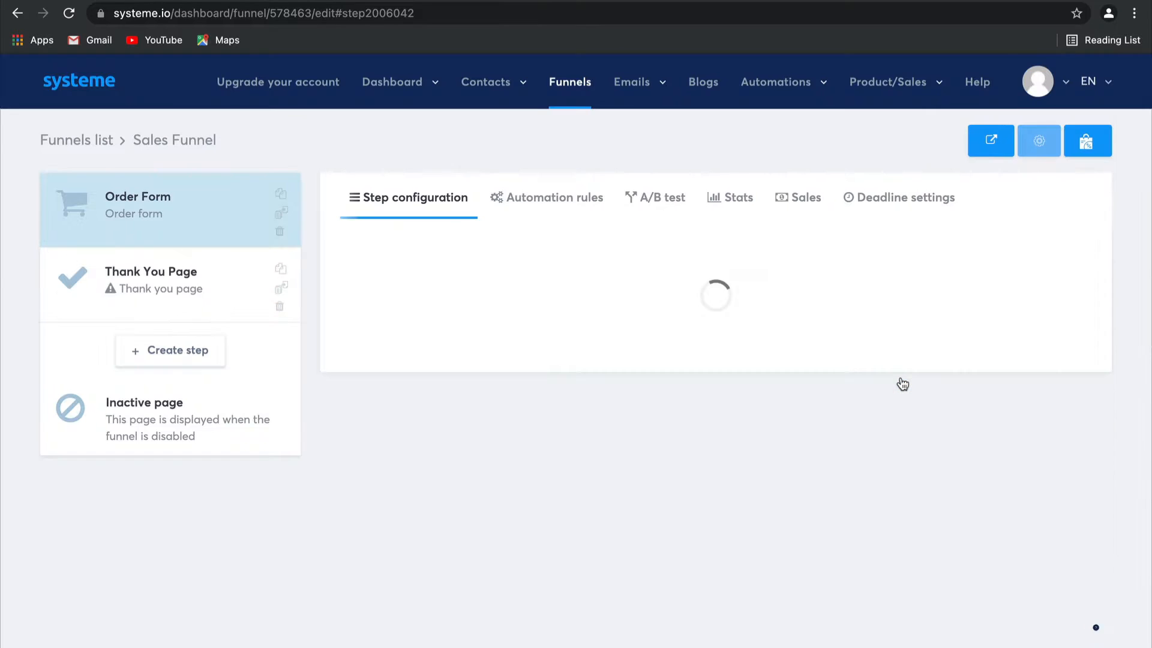
Apply a thank-you template to the Thank You Page step, then view Order Form settings.
{"action": "left_click", "coordinate": [152, 279]}
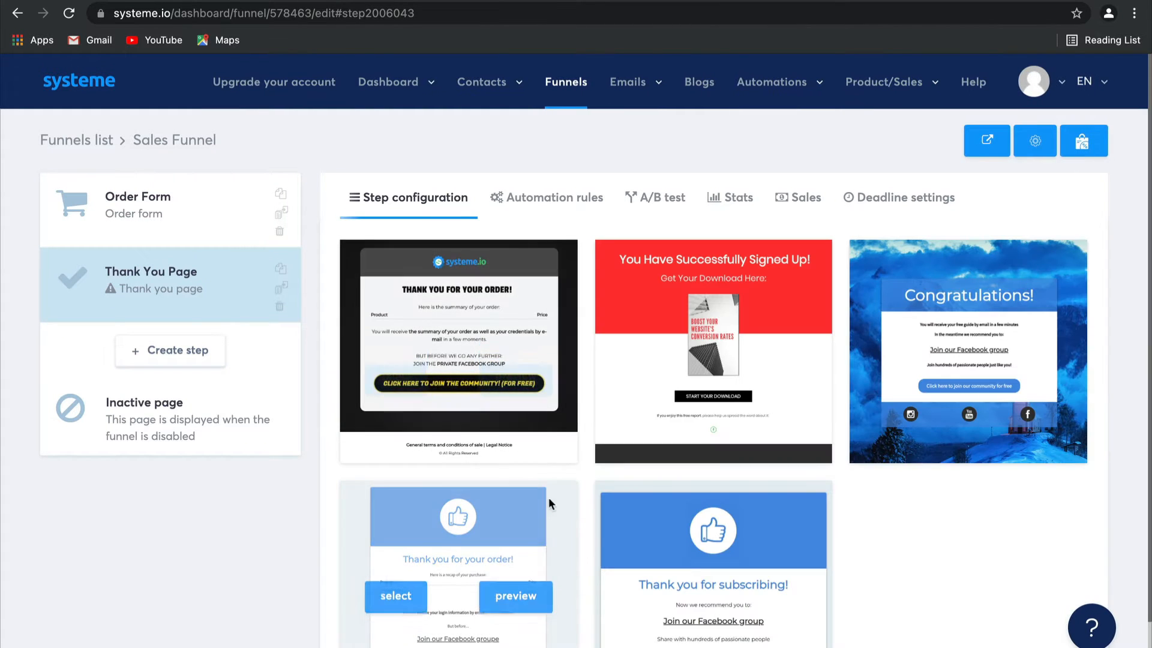
{"action": "scroll", "scroll_direction": "down", "scroll_amount": 3}
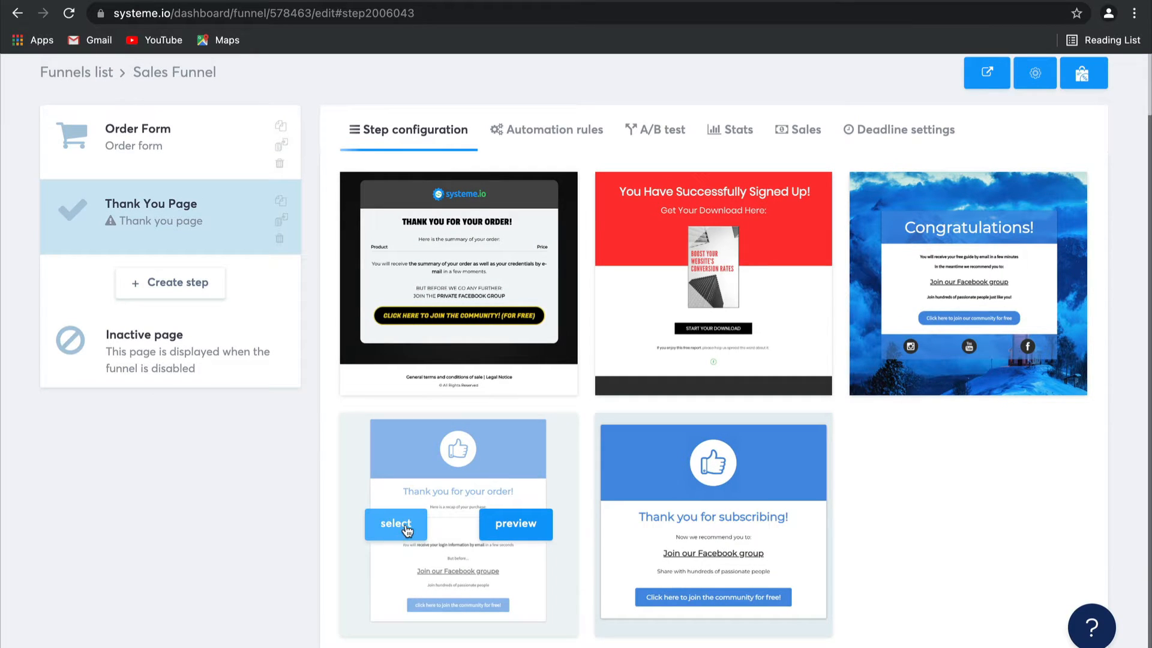
{"action": "left_click", "coordinate": [395, 524]}
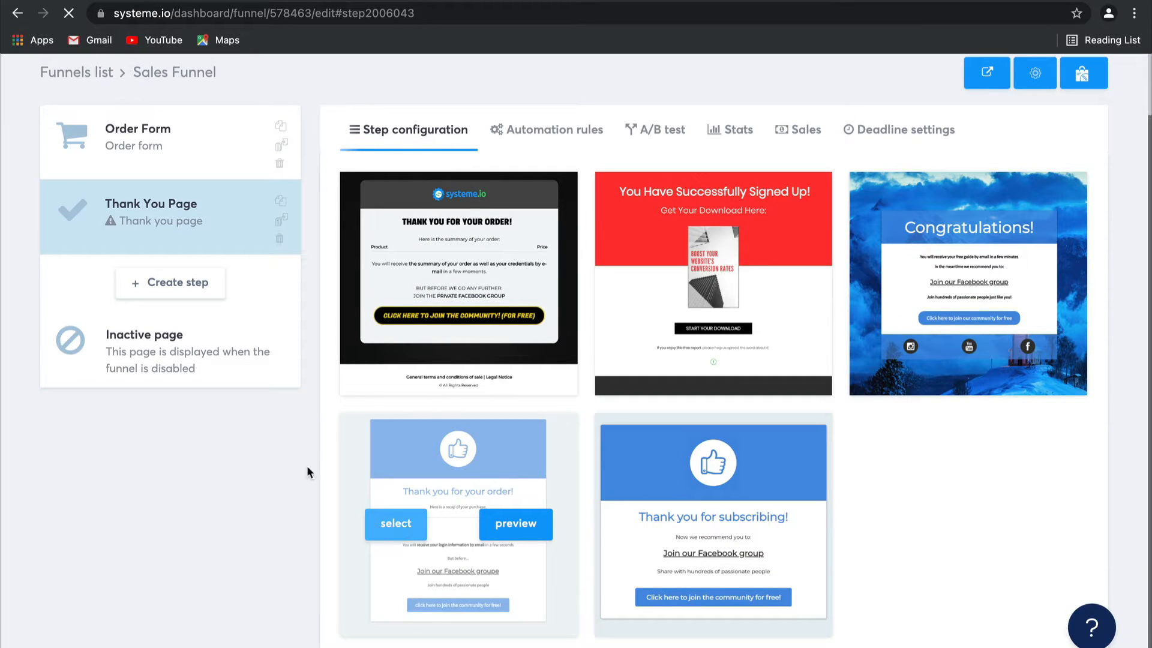
{"action": "left_click", "coordinate": [147, 136]}
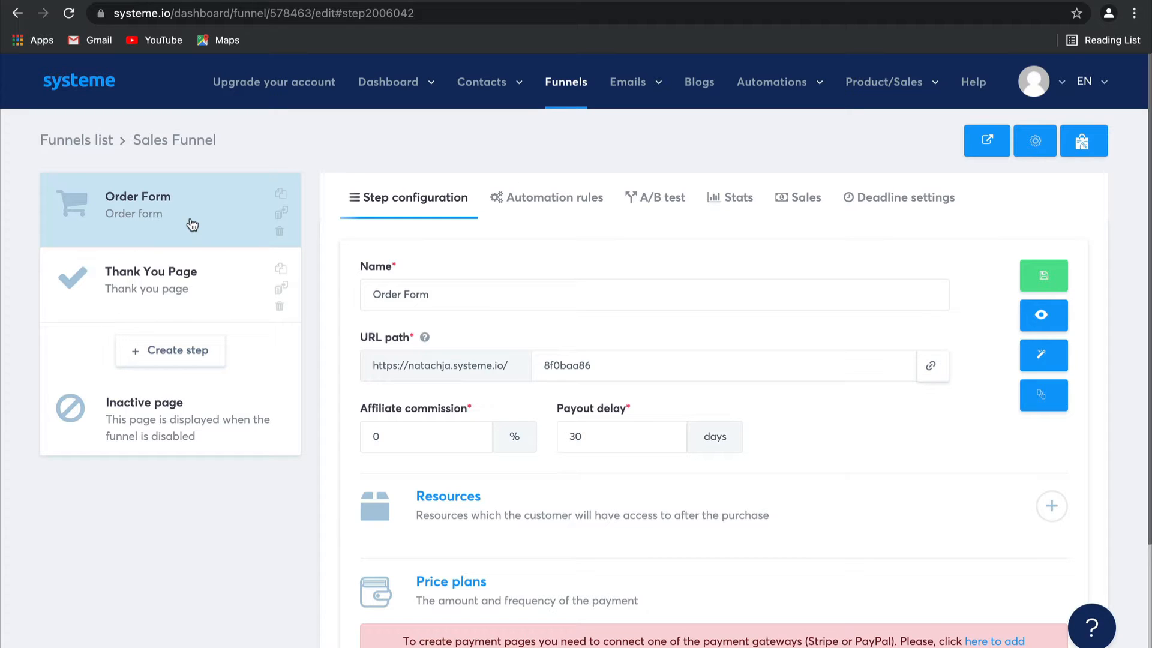
{"action": "scroll", "scroll_direction": "down", "scroll_amount": 3}
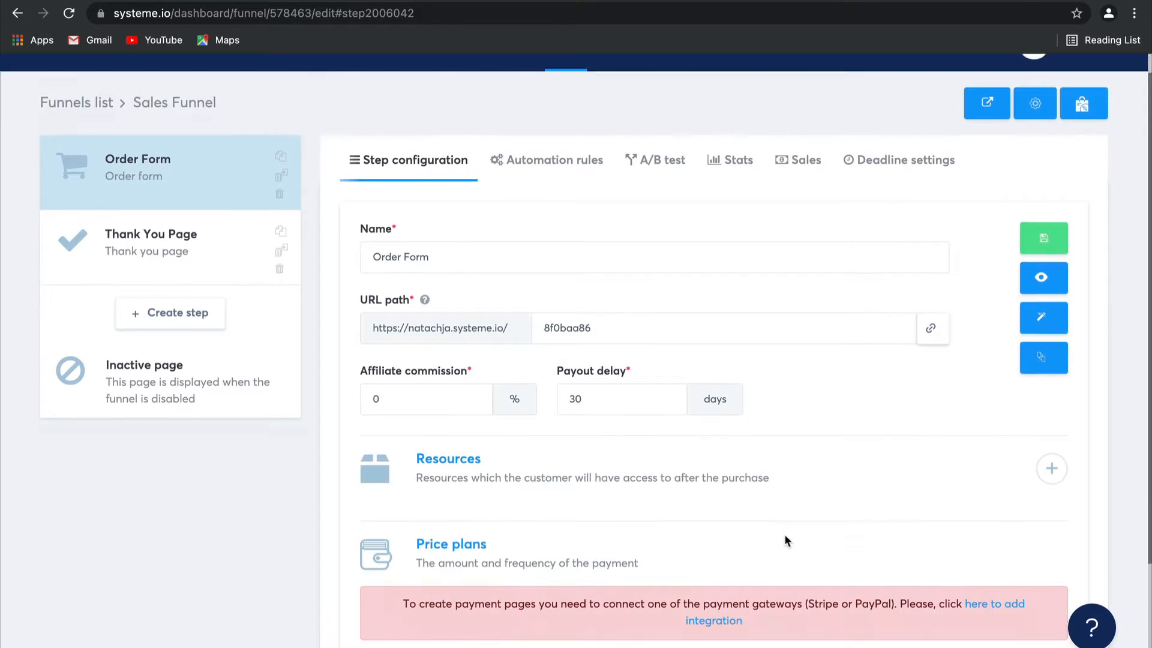
{"action": "scroll", "scroll_direction": "down", "scroll_amount": 3}
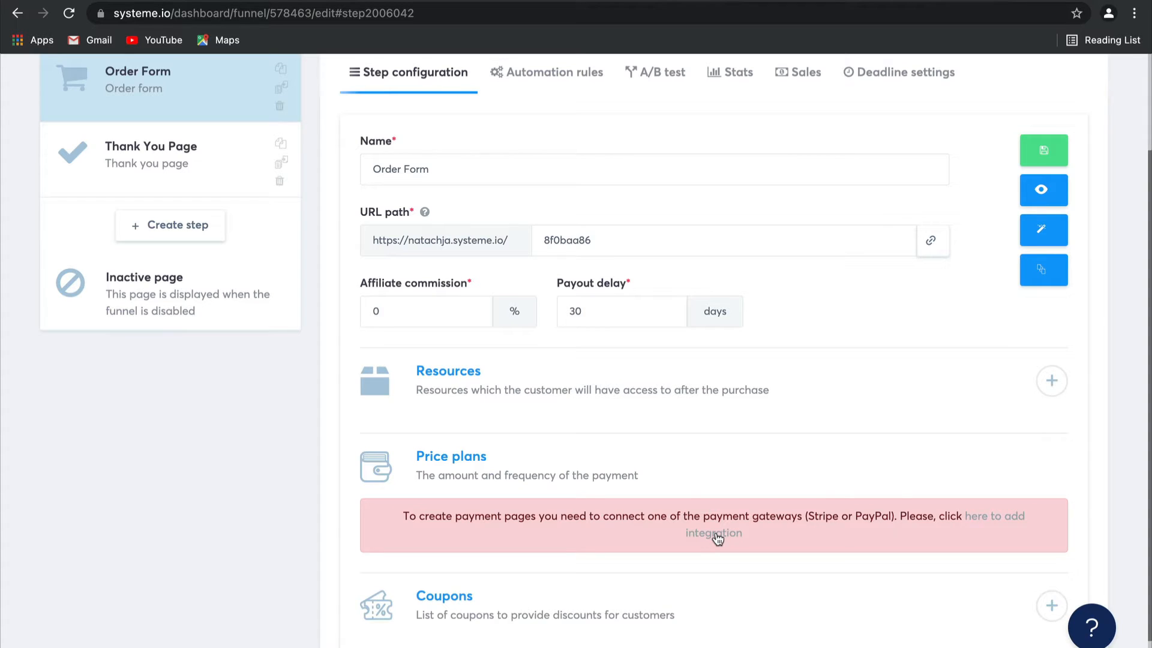
{"action": "scroll", "scroll_direction": "up", "scroll_amount": 3}
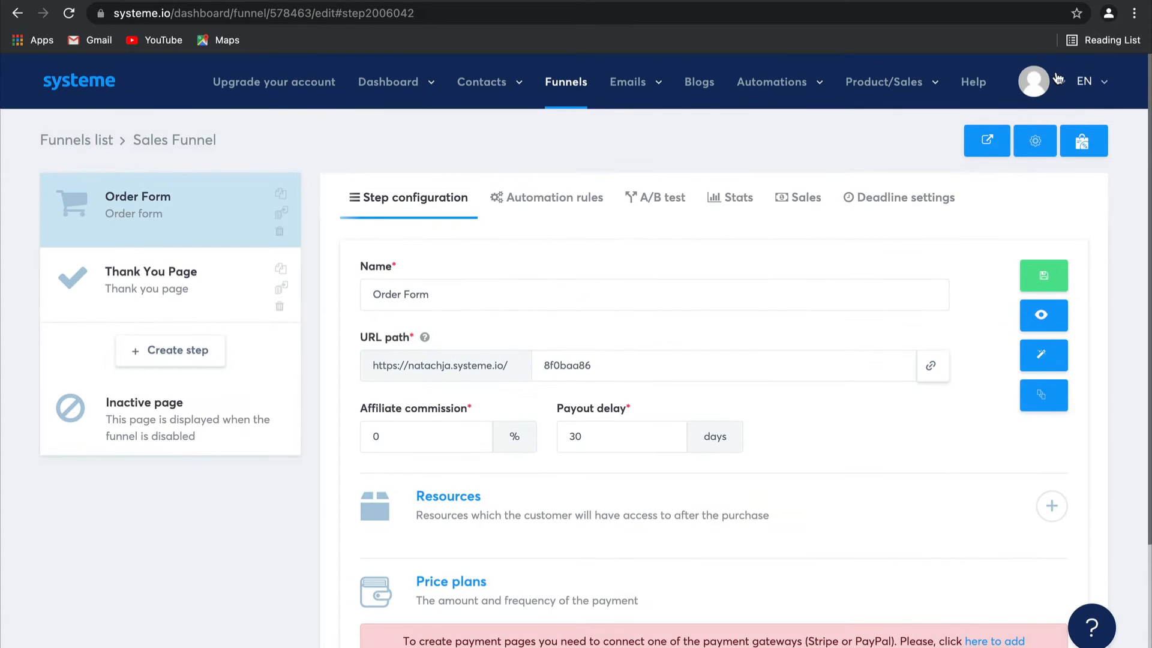
{"action": "left_click", "coordinate": [1033, 82]}
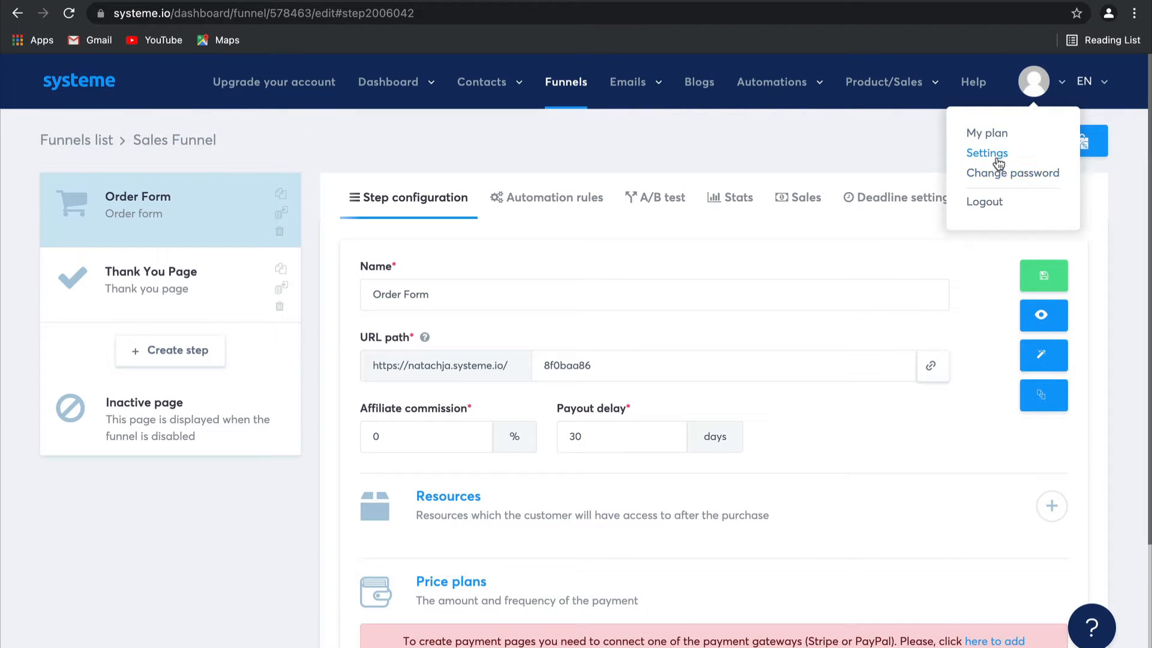
{"action": "mouse_move", "coordinate": [943, 263]}
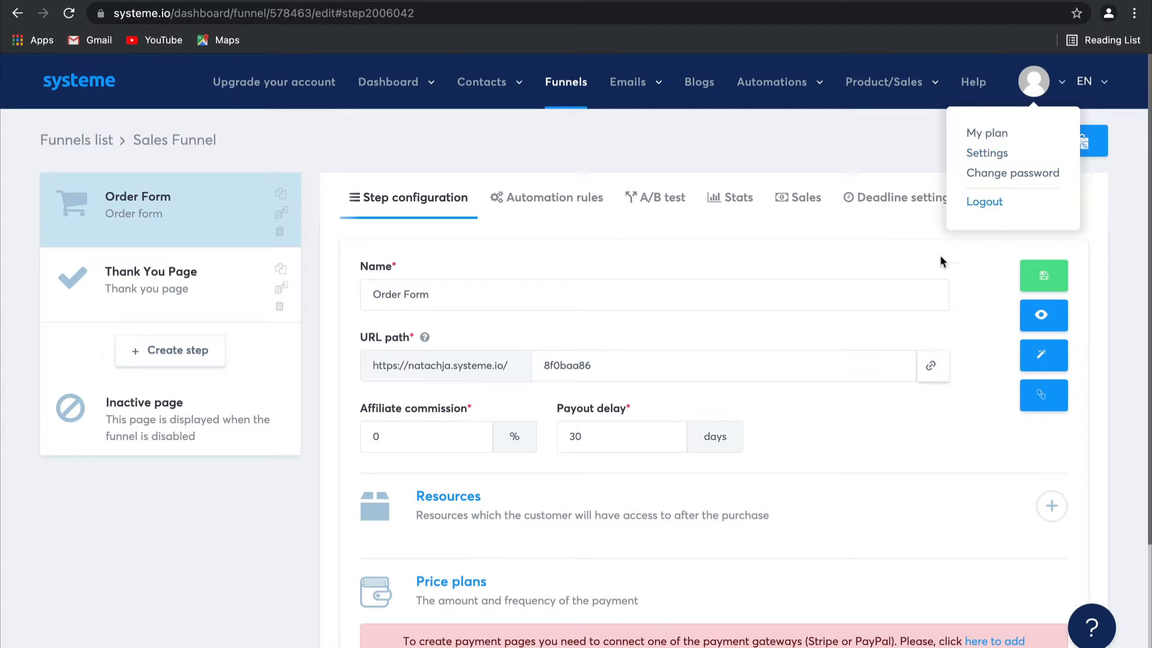
{"action": "scroll", "scroll_direction": "down", "scroll_amount": 3}
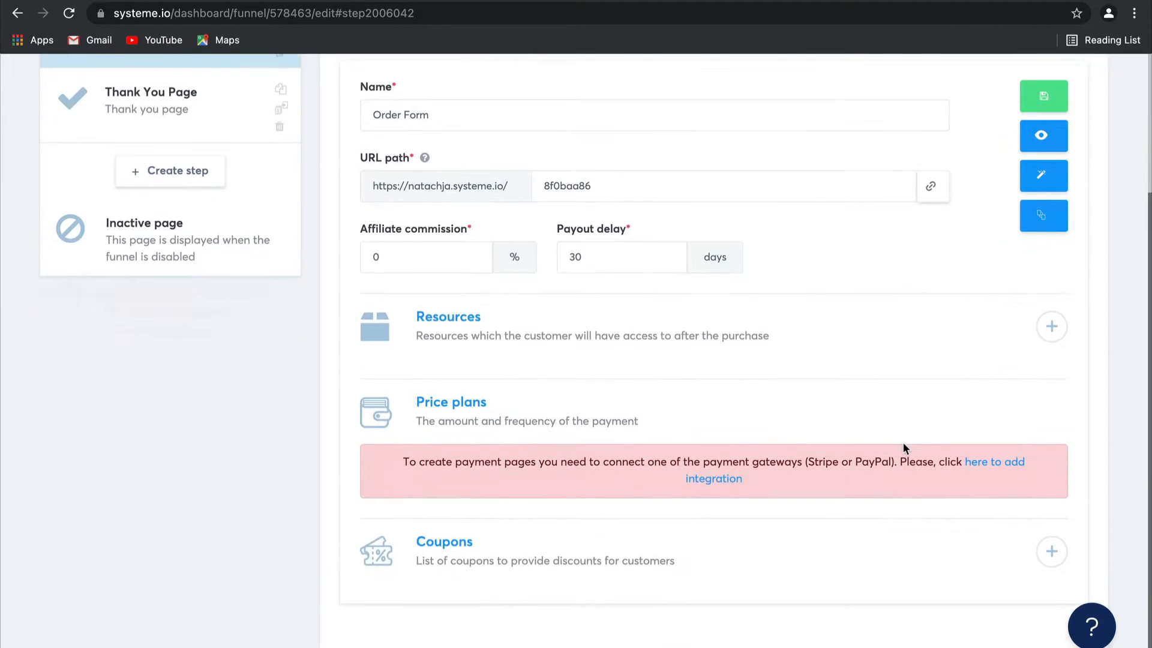
{"action": "scroll", "scroll_direction": "up", "scroll_amount": 3}
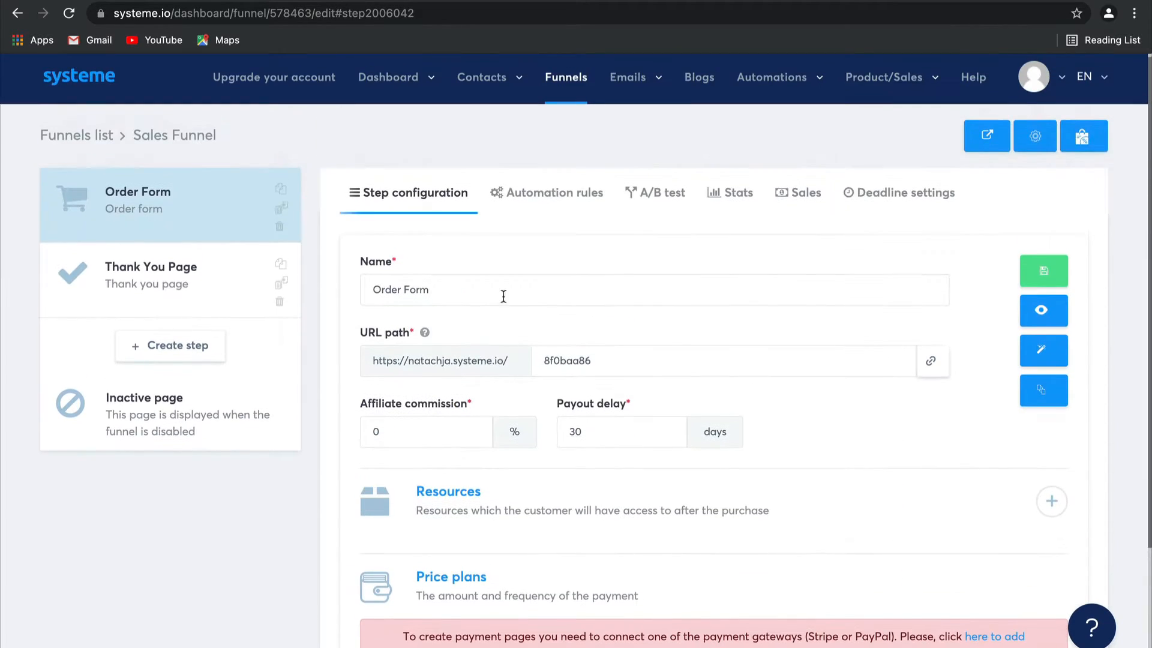
Add a 'Sales Page' step at the head of the funnel.
{"action": "left_click", "coordinate": [177, 346]}
{"action": "type", "text": "S"}
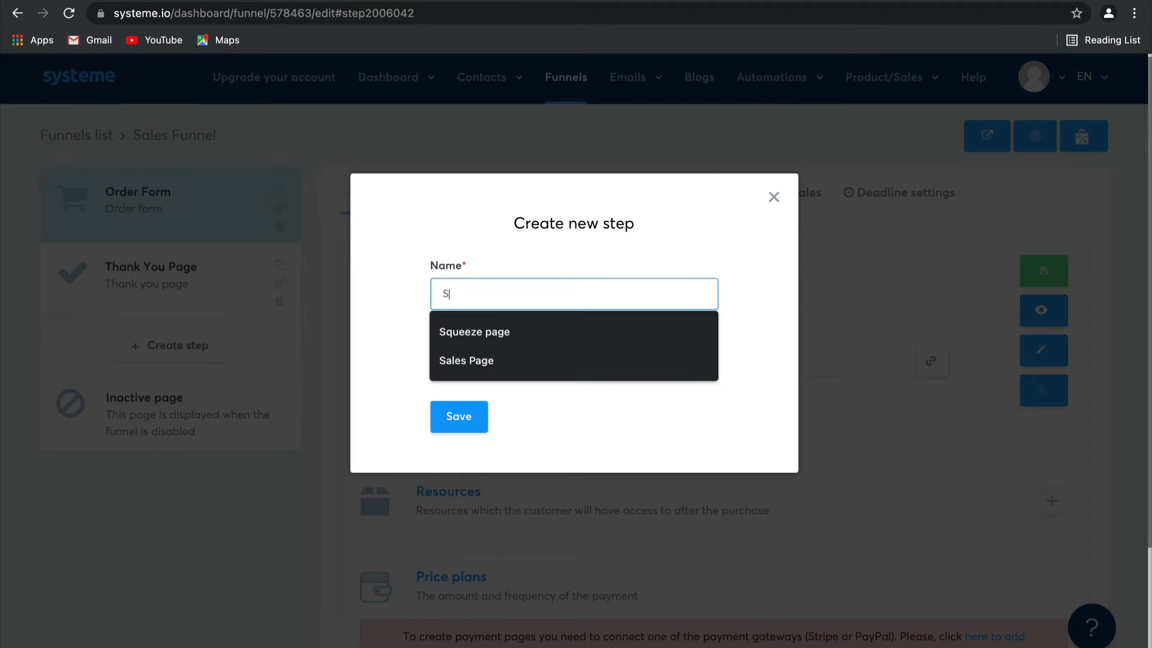
{"action": "left_click", "coordinate": [465, 361]}
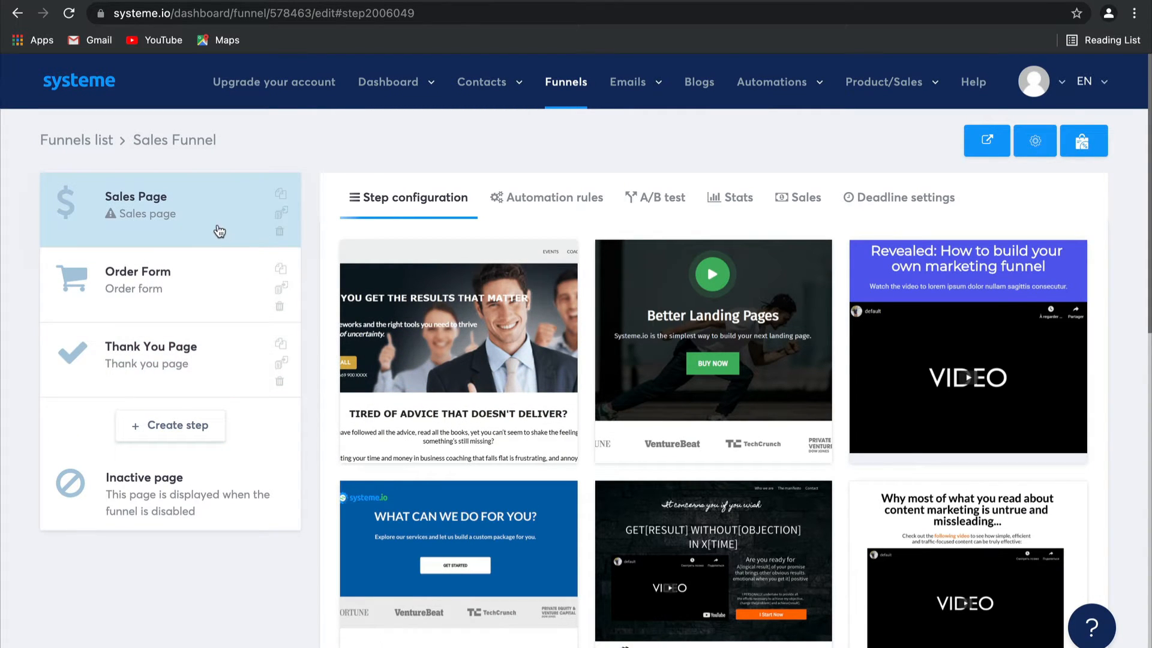
Apply the Headline template to the Sales Page step.
{"action": "scroll", "scroll_direction": "down", "scroll_amount": 3}
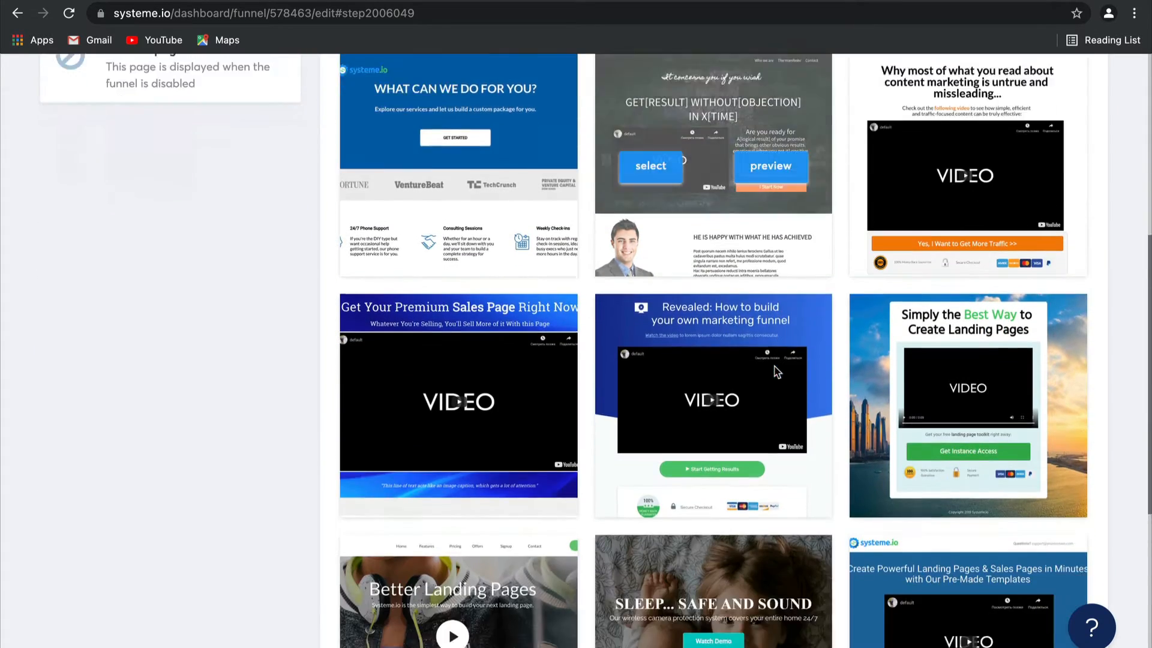
{"action": "scroll", "scroll_direction": "down", "scroll_amount": 3}
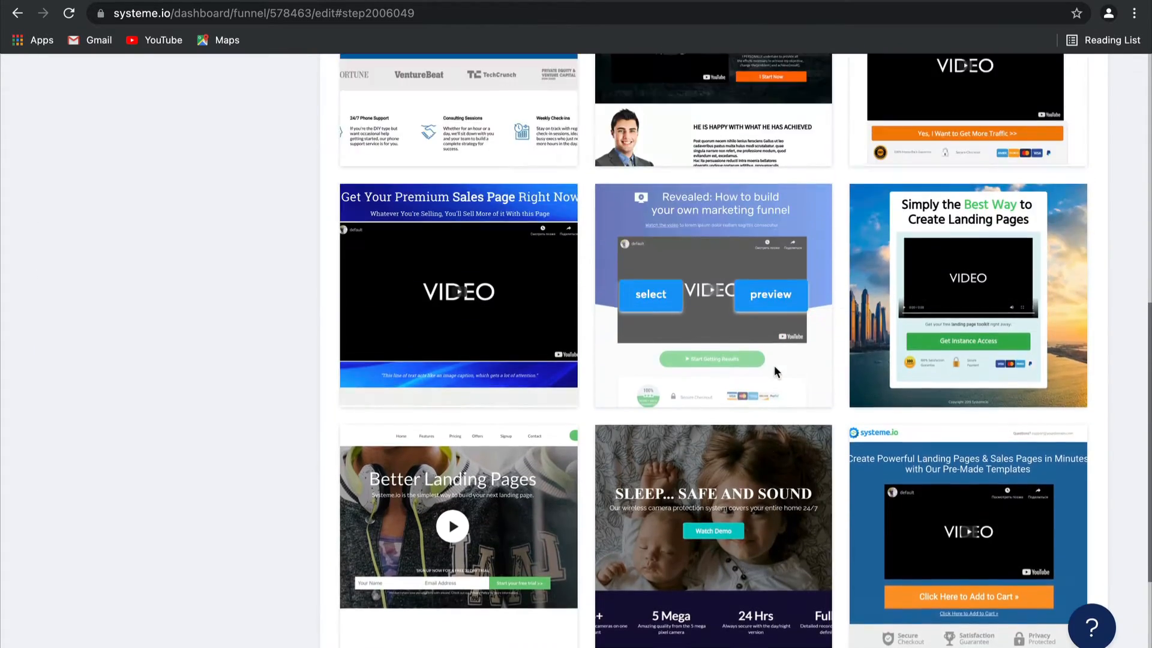
{"action": "scroll", "scroll_direction": "down", "scroll_amount": 3}
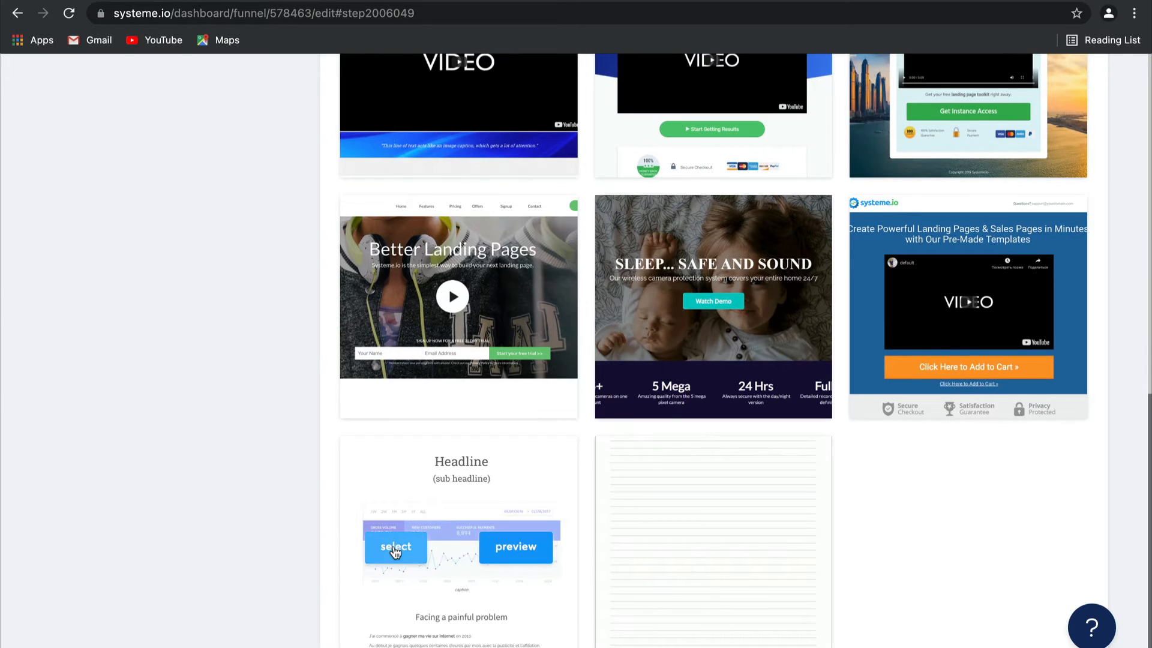
{"action": "left_click", "coordinate": [396, 547]}
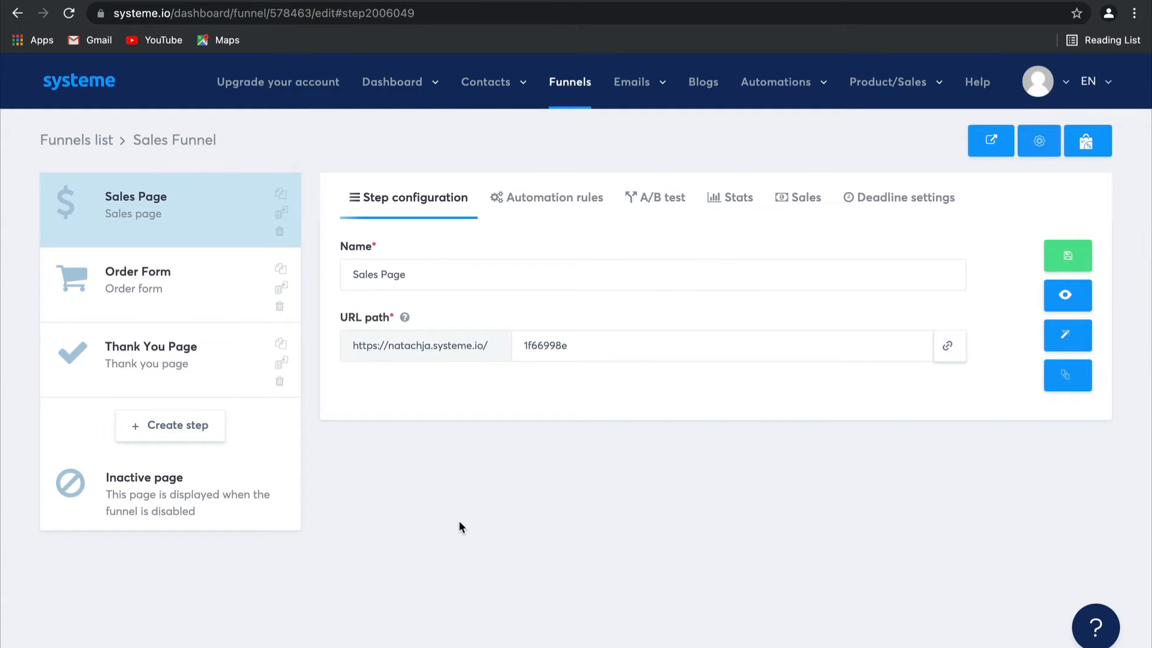
{"action": "mouse_move", "coordinate": [1067, 334]}
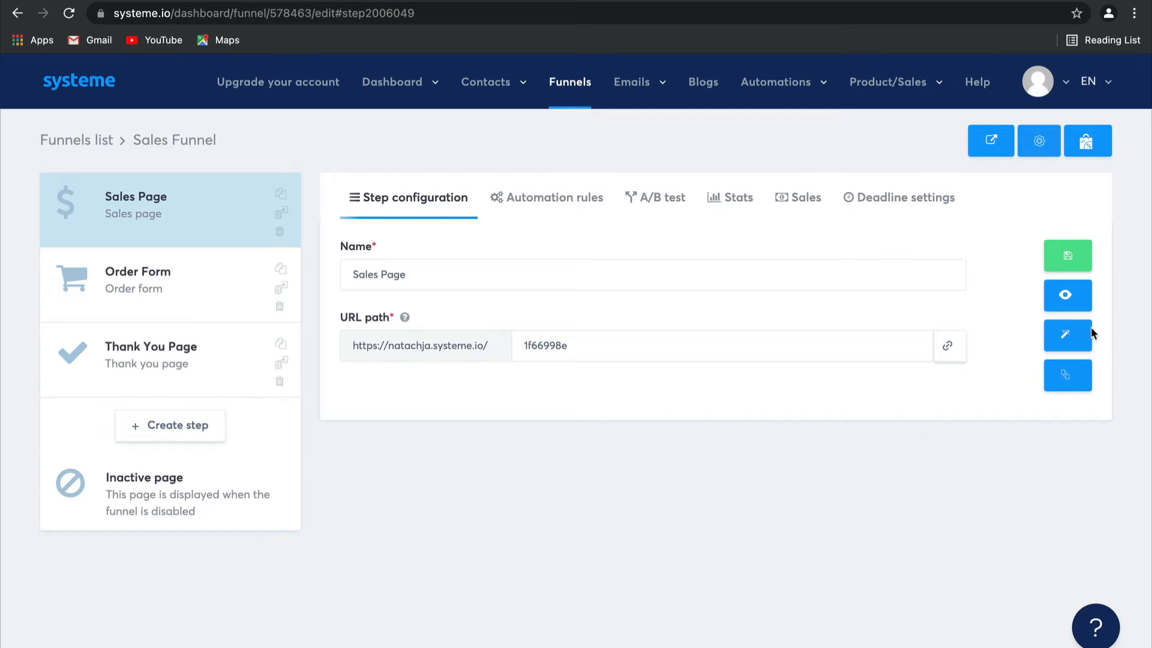
Open the Sales Page in the editor and scroll down to the pricing buy buttons.
{"action": "left_click", "coordinate": [1068, 335]}
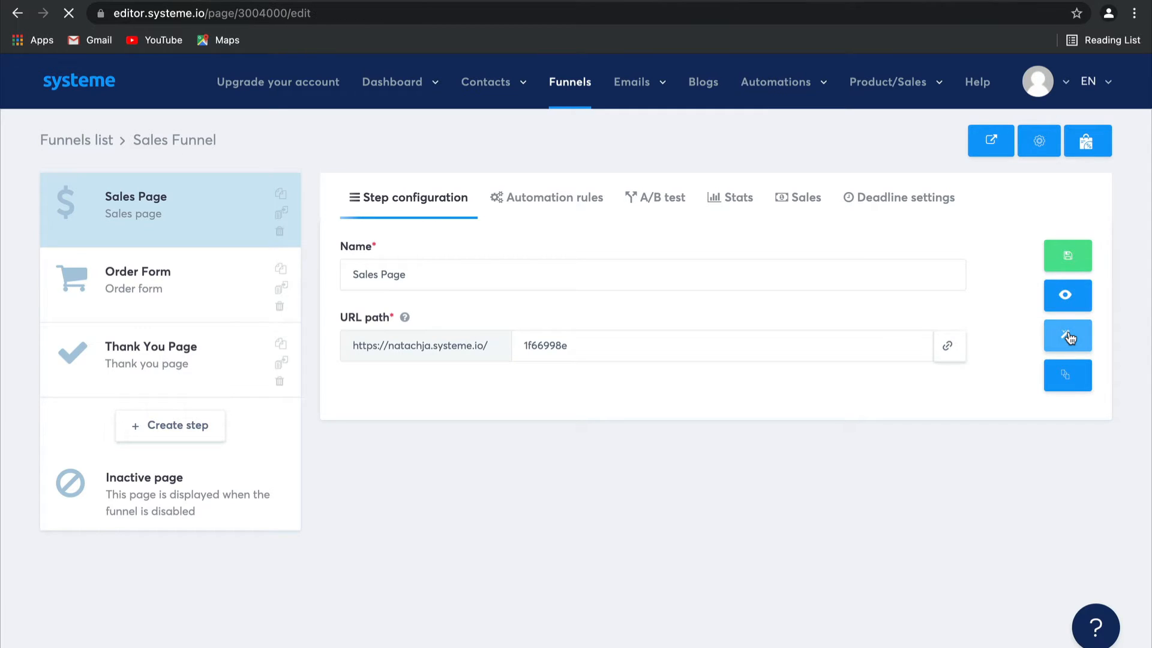
{"action": "left_click", "coordinate": [1067, 336]}
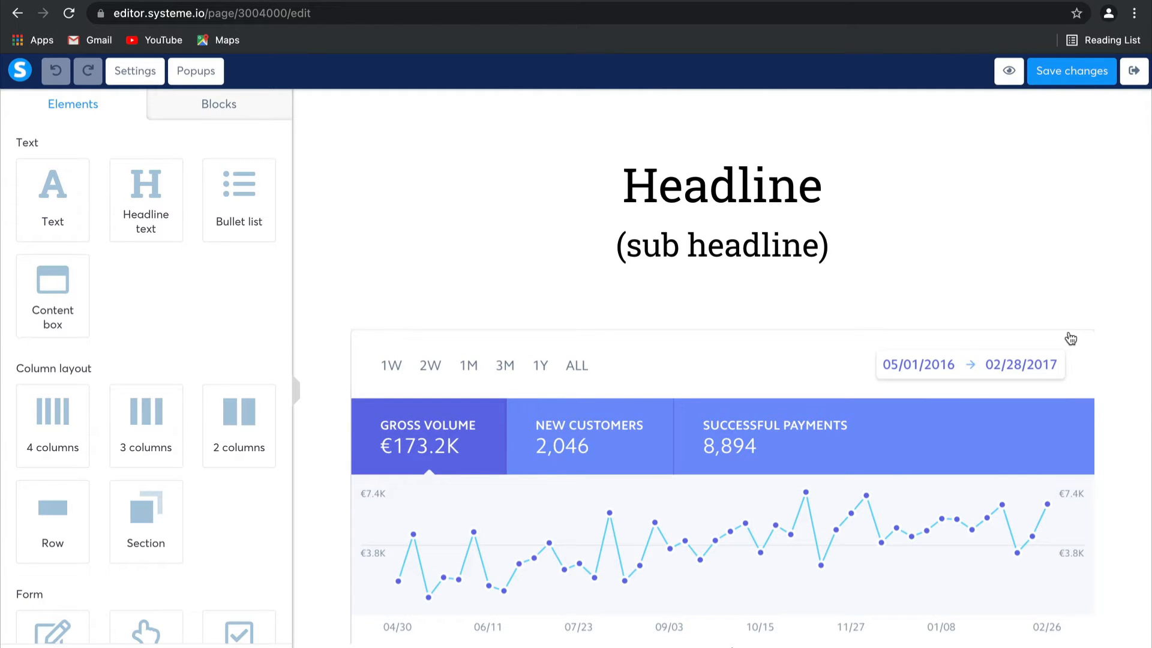
{"action": "scroll", "scroll_direction": "down", "scroll_amount": 3}
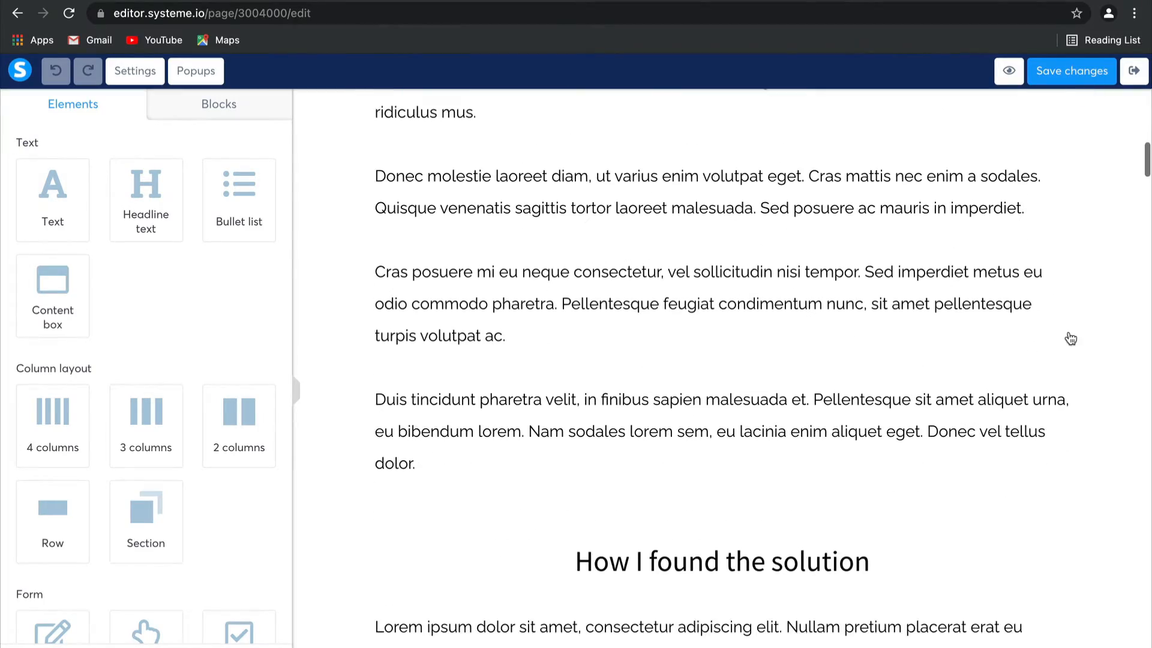
{"action": "scroll", "scroll_direction": "down", "scroll_amount": 3}
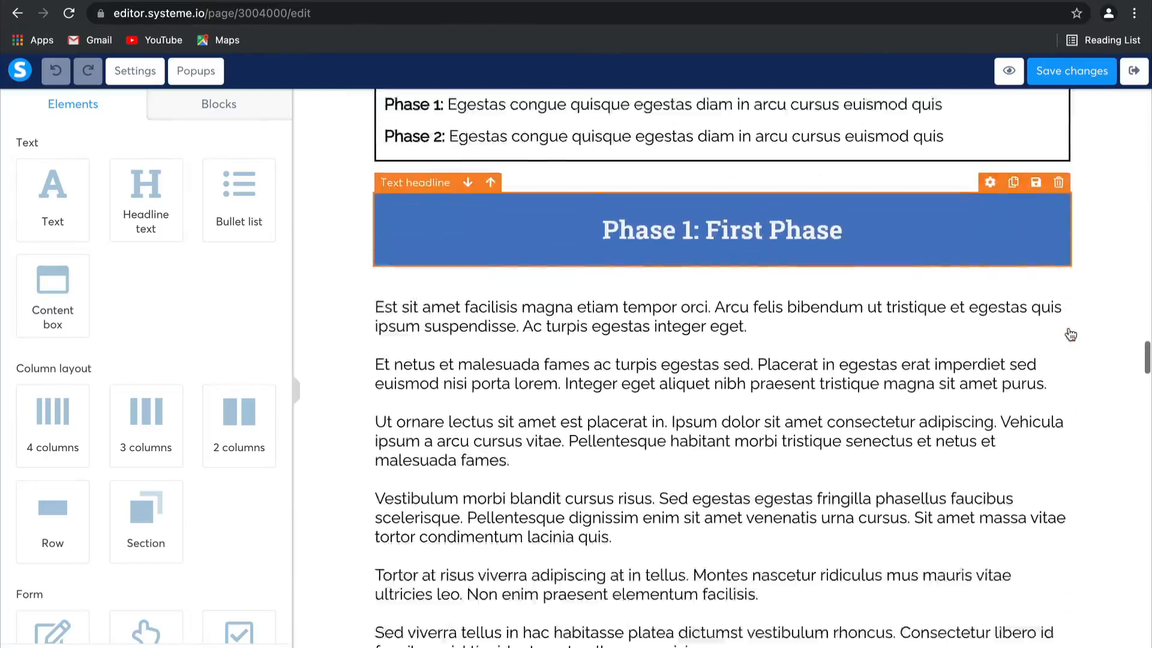
{"action": "scroll", "scroll_direction": "down", "scroll_amount": 3}
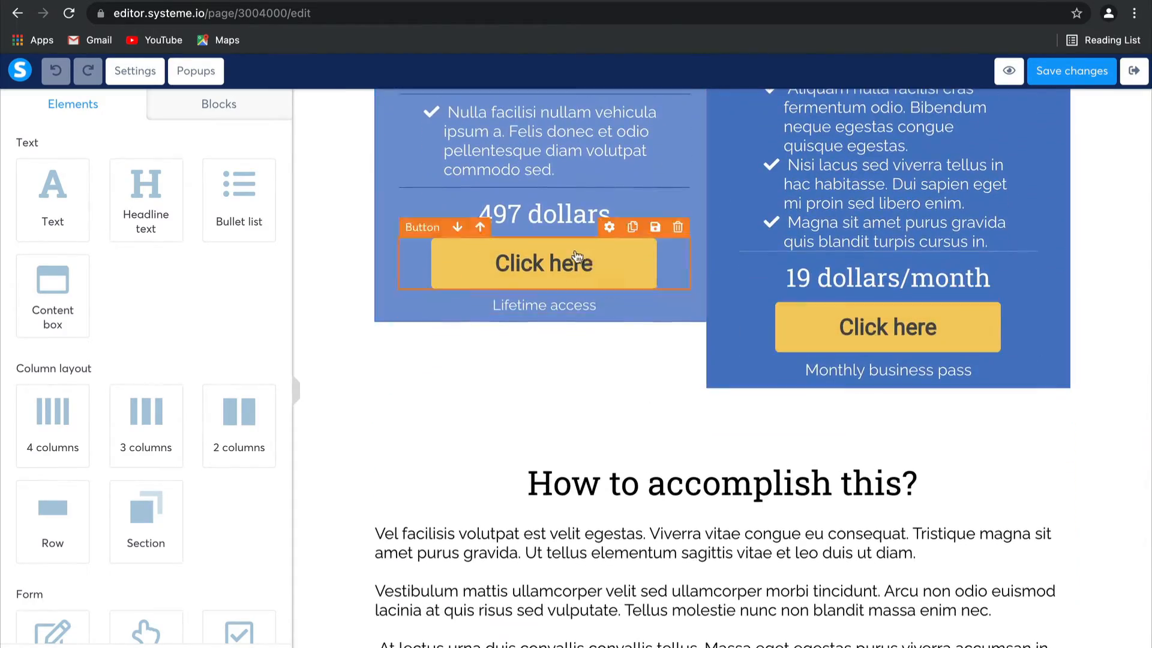
Set the Lifetime access and monthly Click here buttons to open the Next step URL.
{"action": "left_click", "coordinate": [544, 263]}
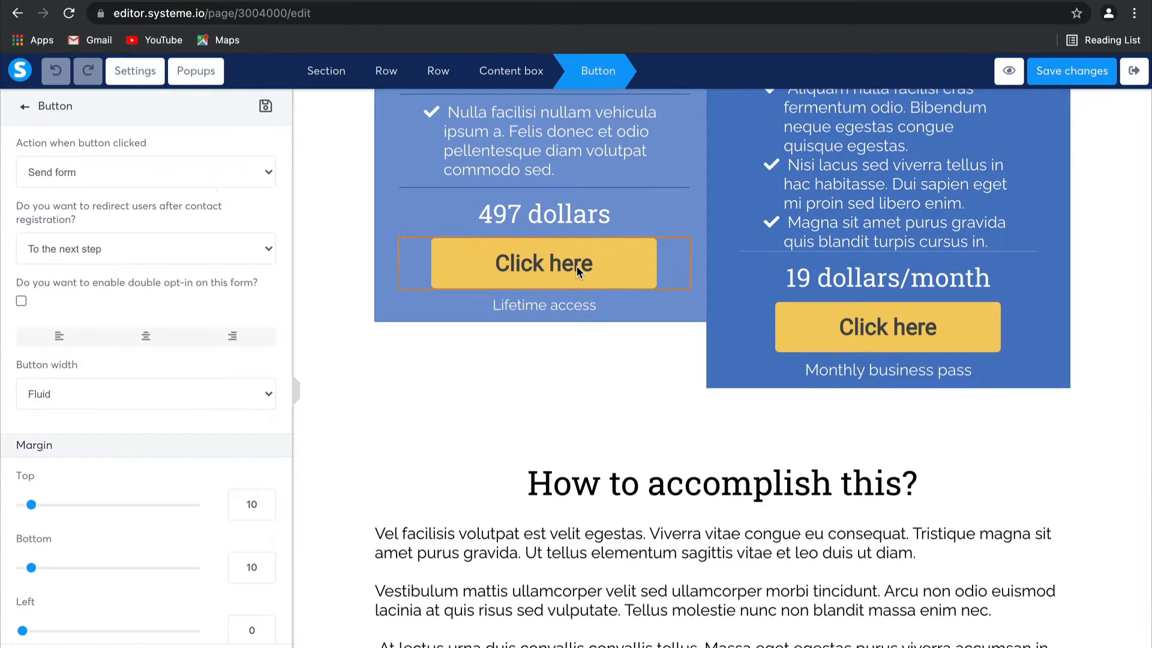
{"action": "left_click", "coordinate": [146, 172]}
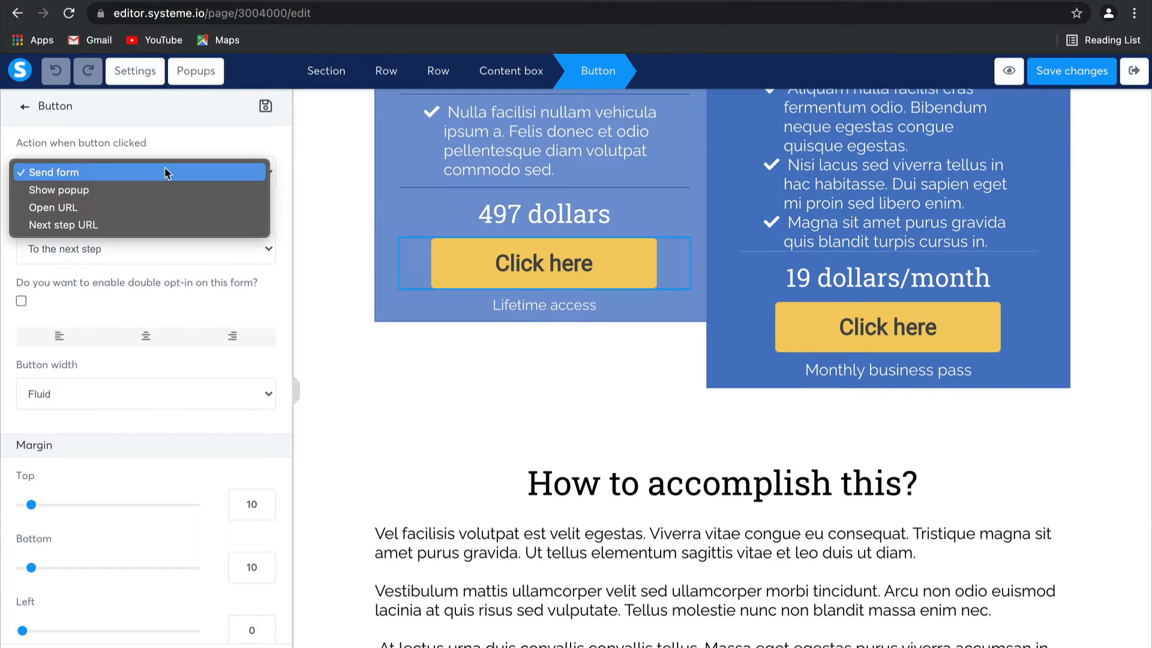
{"action": "left_click", "coordinate": [64, 225]}
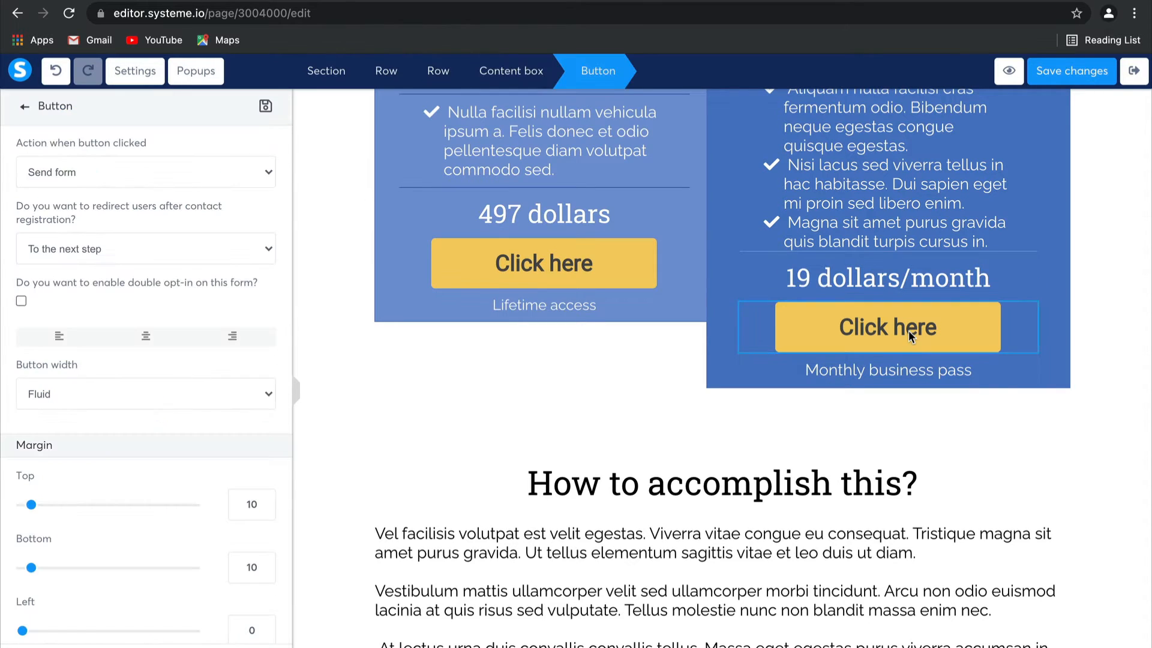
{"action": "left_click", "coordinate": [146, 172]}
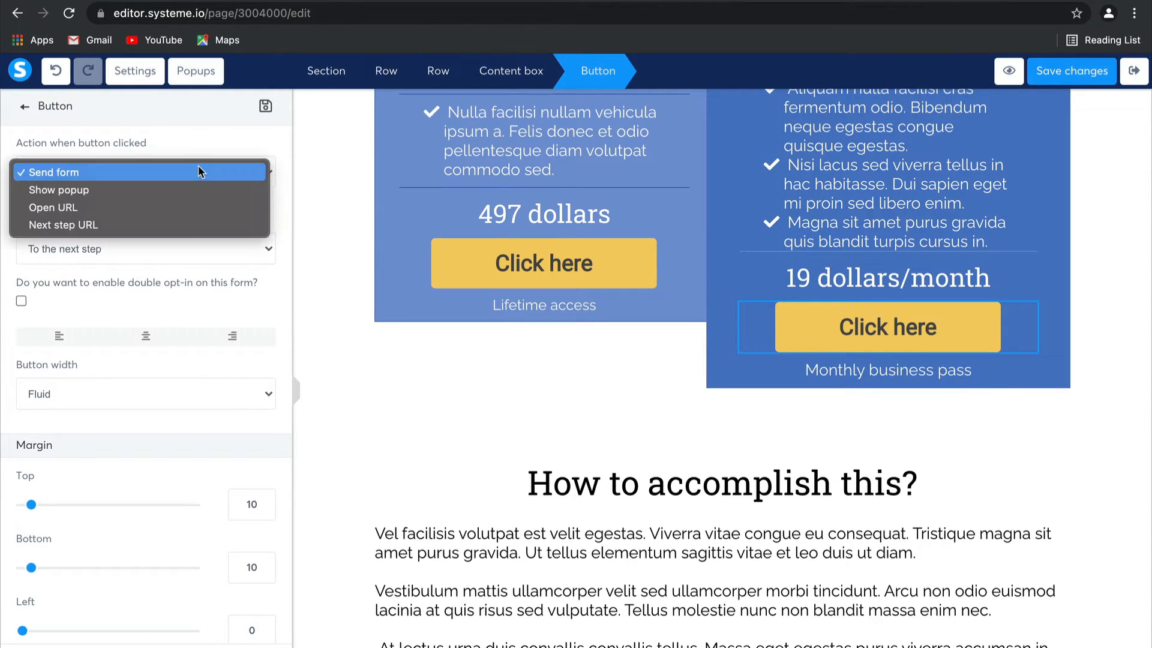
{"action": "left_click", "coordinate": [64, 225]}
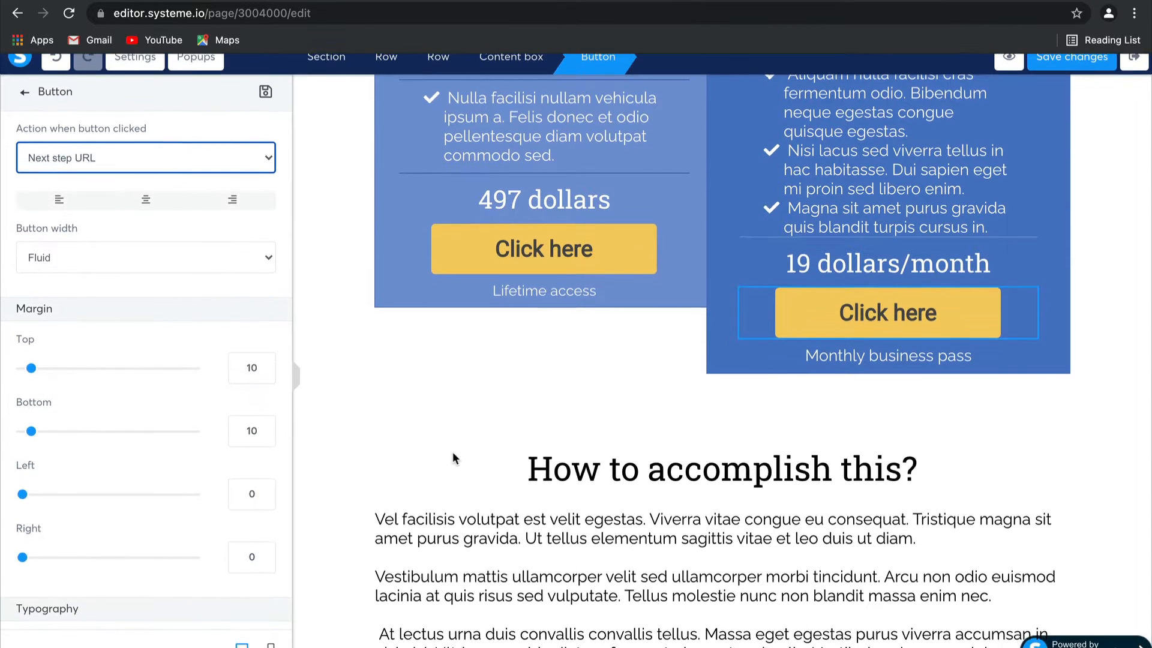
{"action": "left_click", "coordinate": [24, 92]}
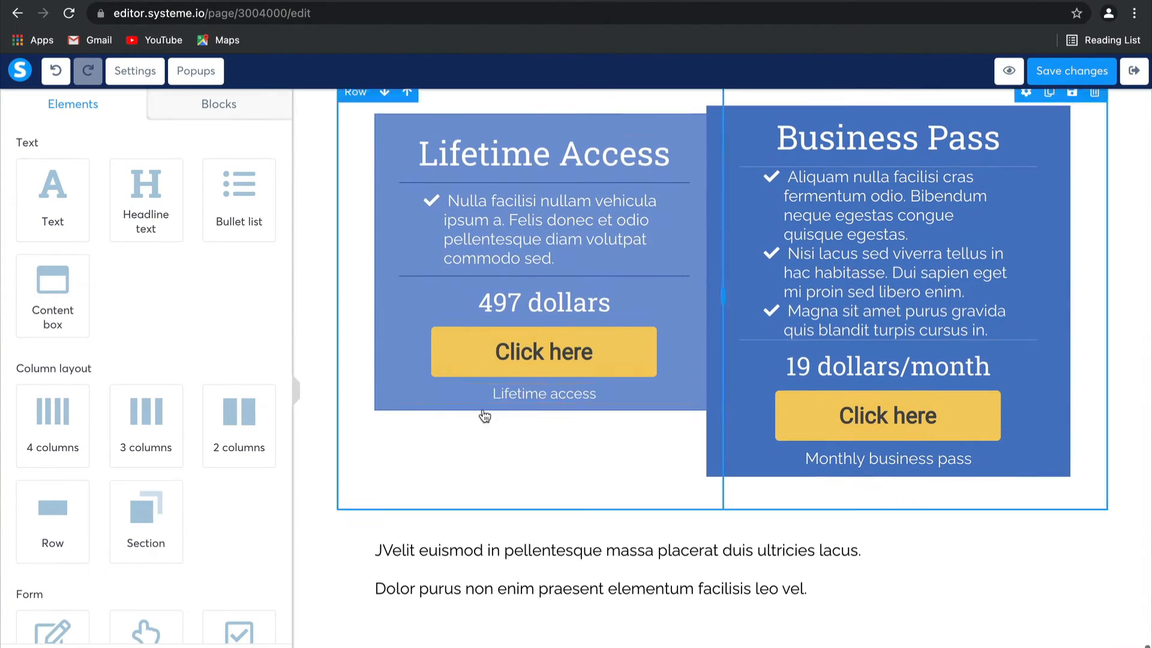
{"action": "left_click", "coordinate": [544, 351]}
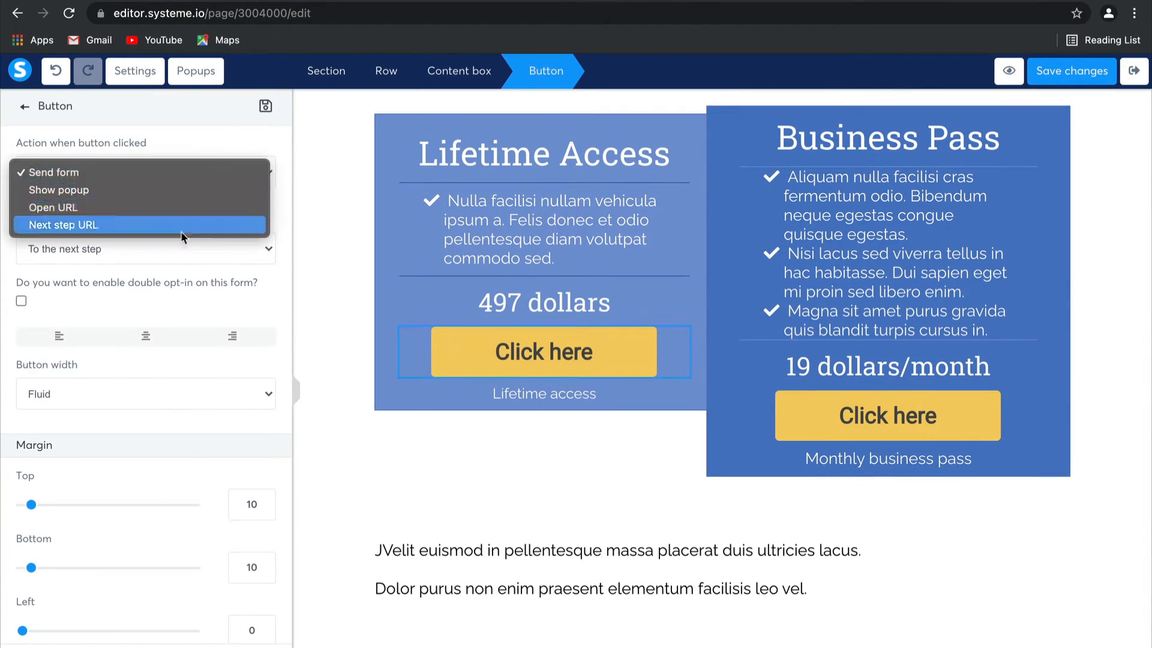
{"action": "left_click", "coordinate": [52, 172]}
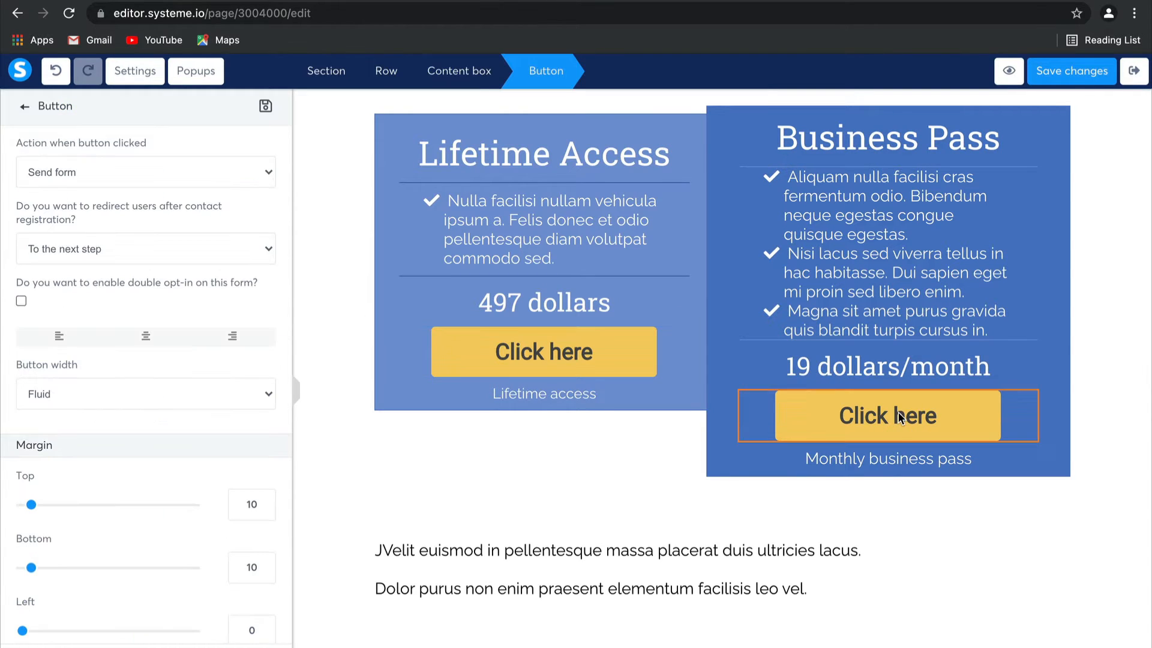
{"action": "left_click", "coordinate": [146, 173]}
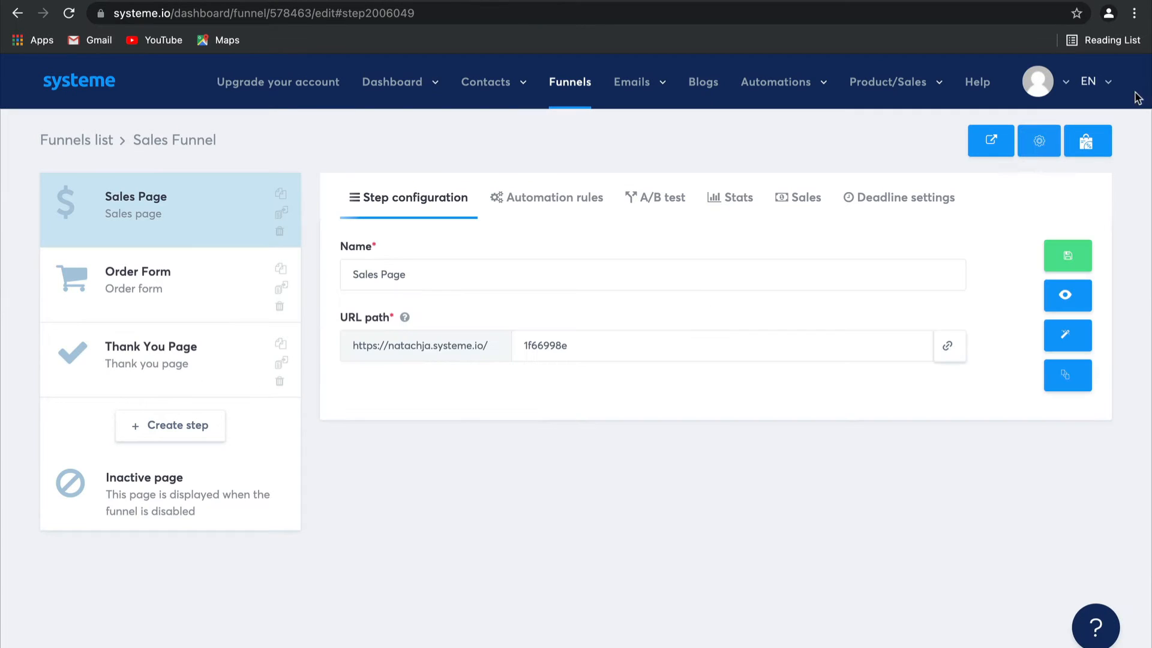
{"action": "mouse_move", "coordinate": [1130, 318]}
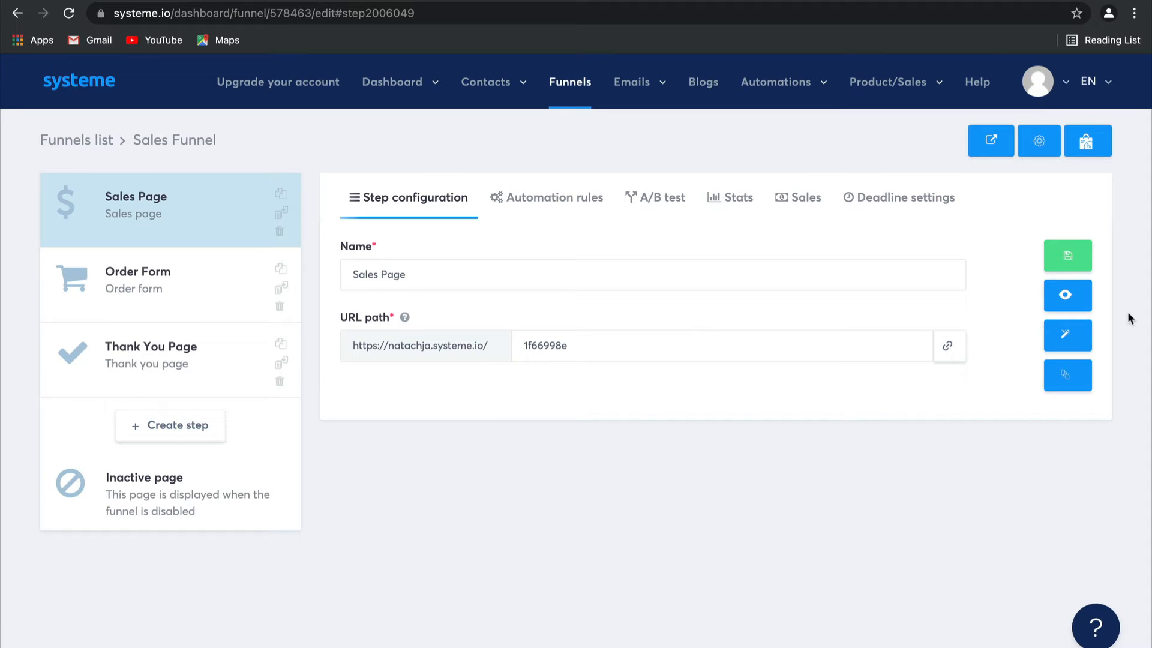
{"action": "mouse_move", "coordinate": [1067, 296]}
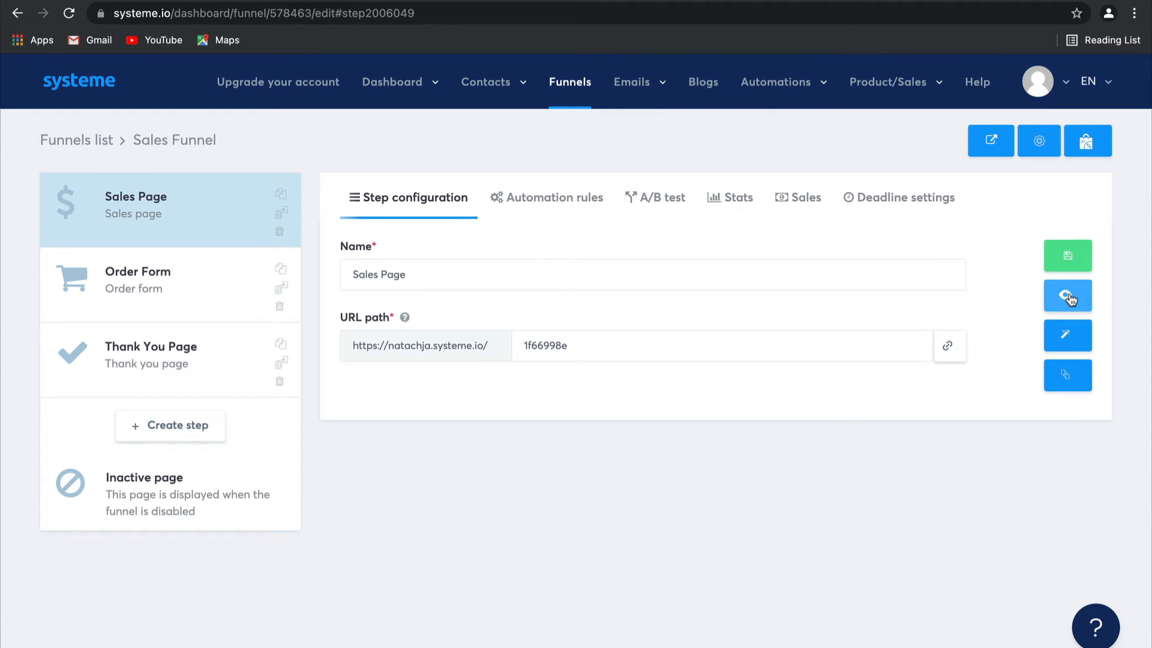
Preview the live sales page and follow the Lifetime access button to the order form.
{"action": "left_click", "coordinate": [1067, 295]}
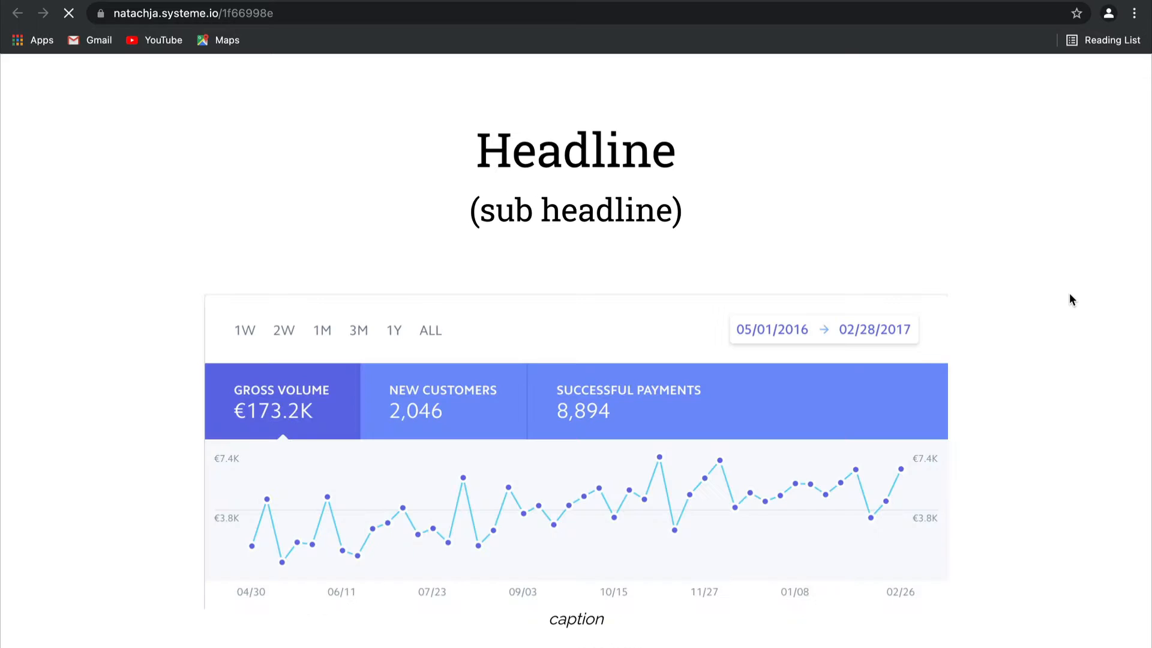
{"action": "scroll", "scroll_direction": "down", "scroll_amount": 3}
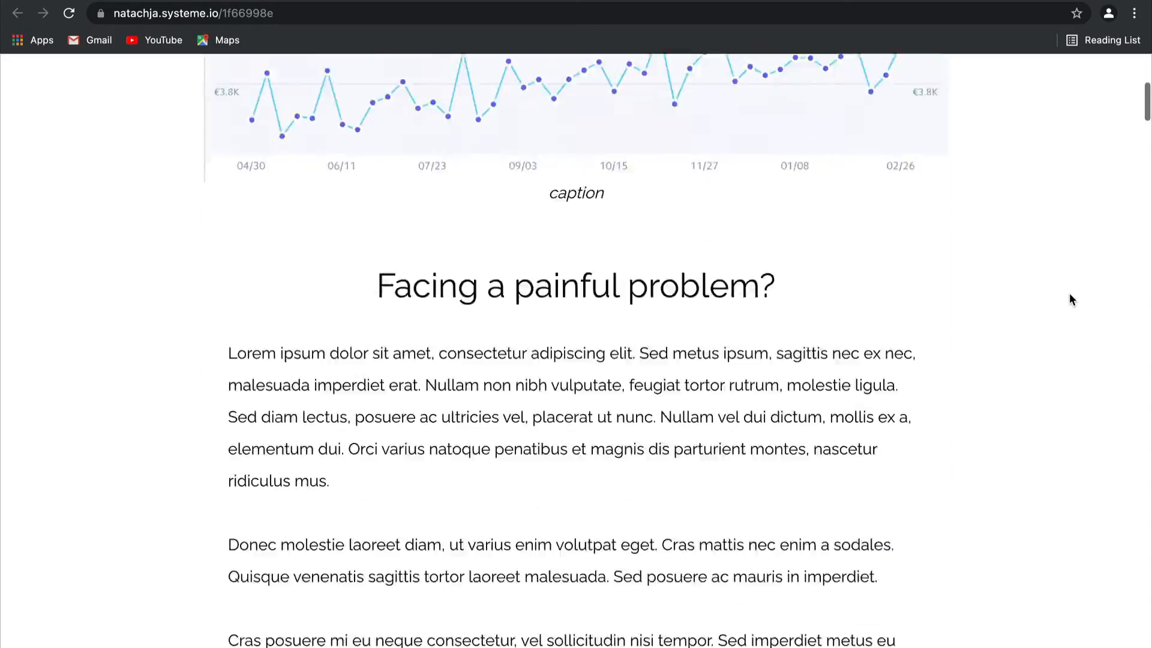
{"action": "scroll", "scroll_direction": "down", "scroll_amount": 3}
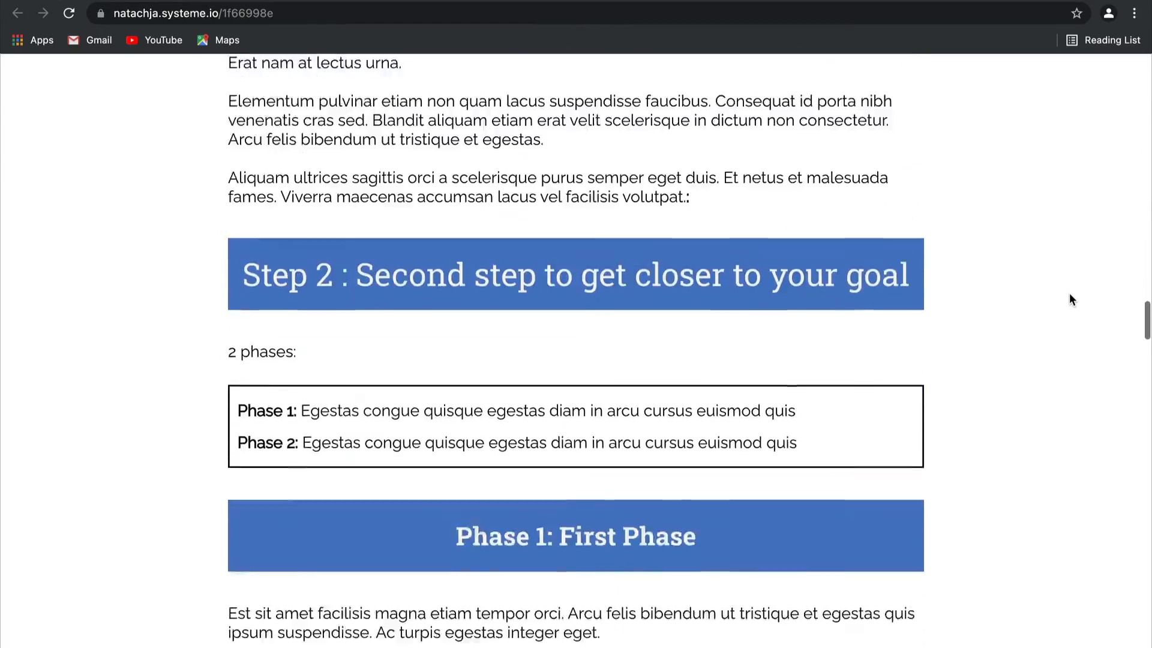
{"action": "scroll", "scroll_direction": "down", "scroll_amount": 3}
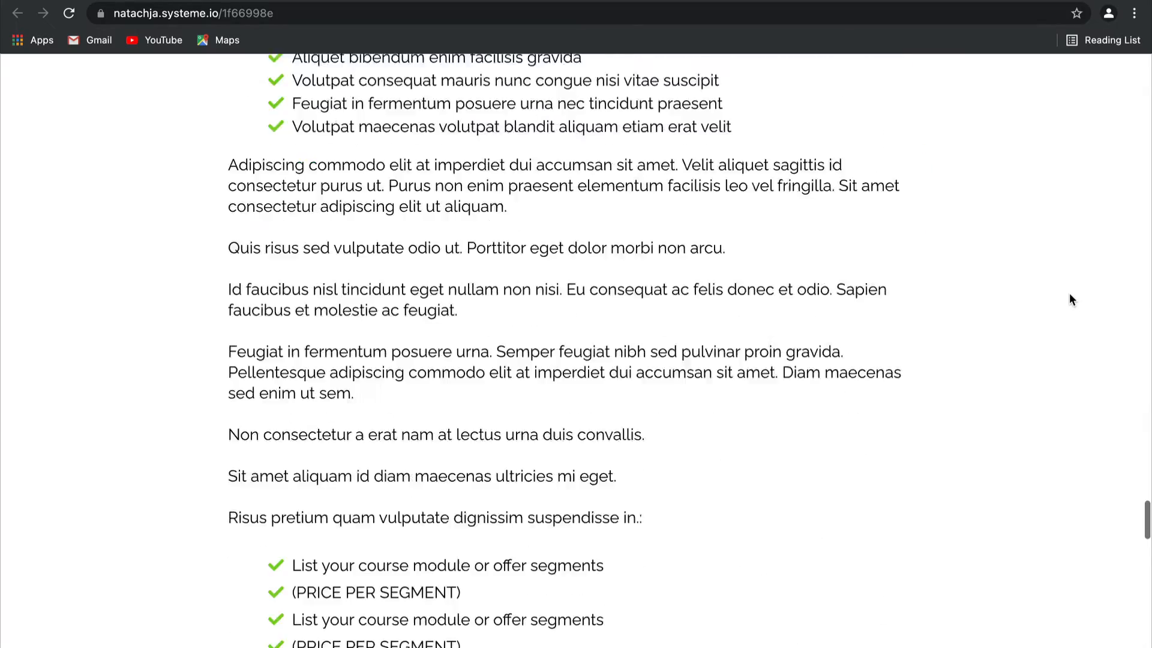
{"action": "scroll", "scroll_direction": "down", "scroll_amount": 3}
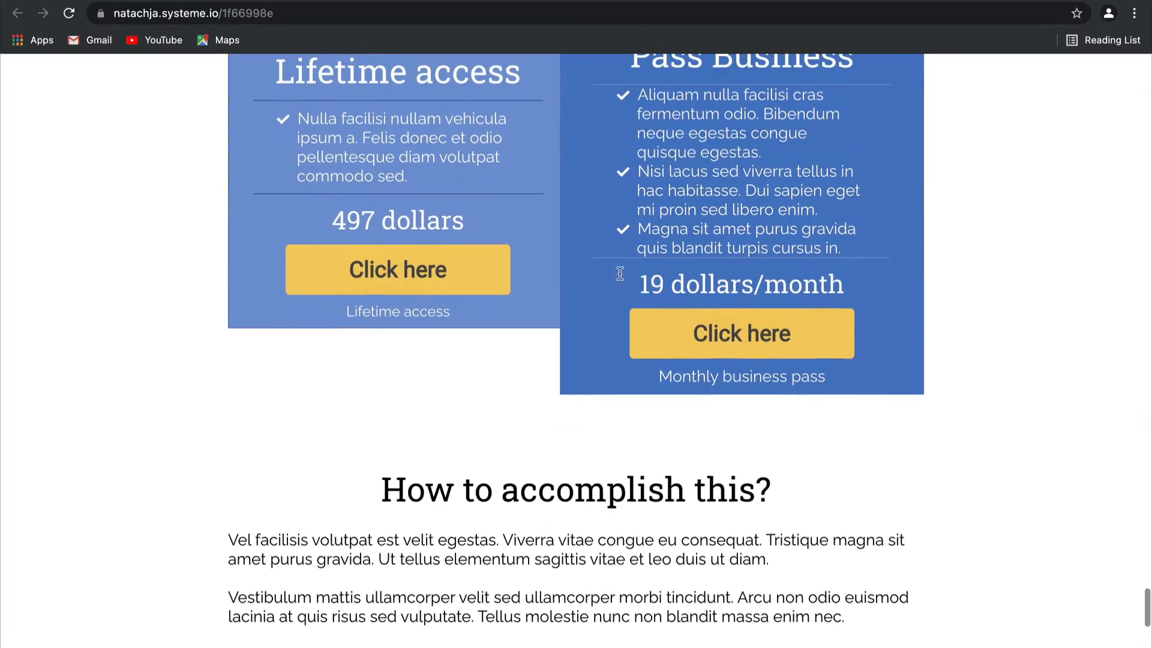
{"action": "mouse_move", "coordinate": [456, 275]}
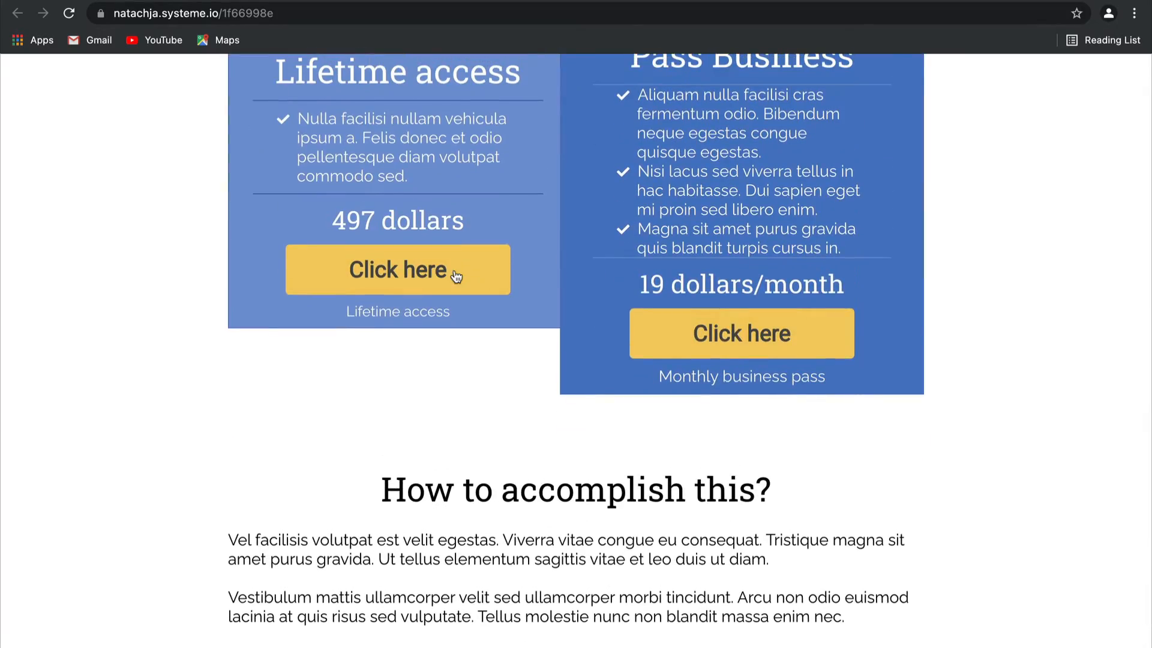
{"action": "left_click", "coordinate": [398, 269]}
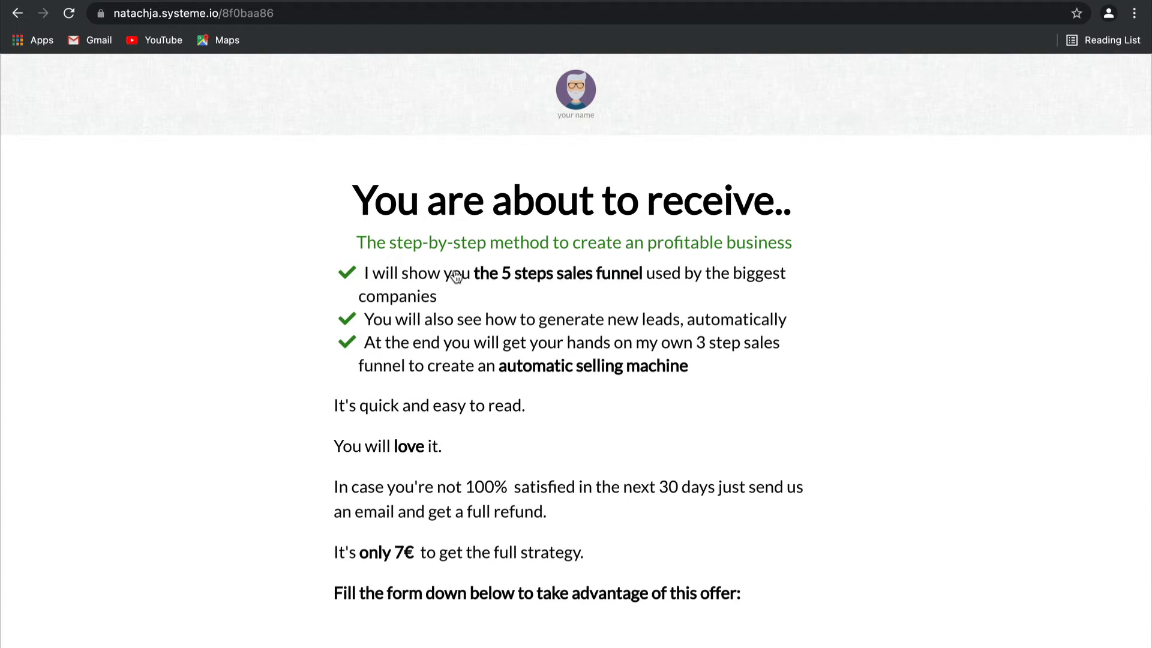
{"action": "mouse_move", "coordinate": [442, 62]}
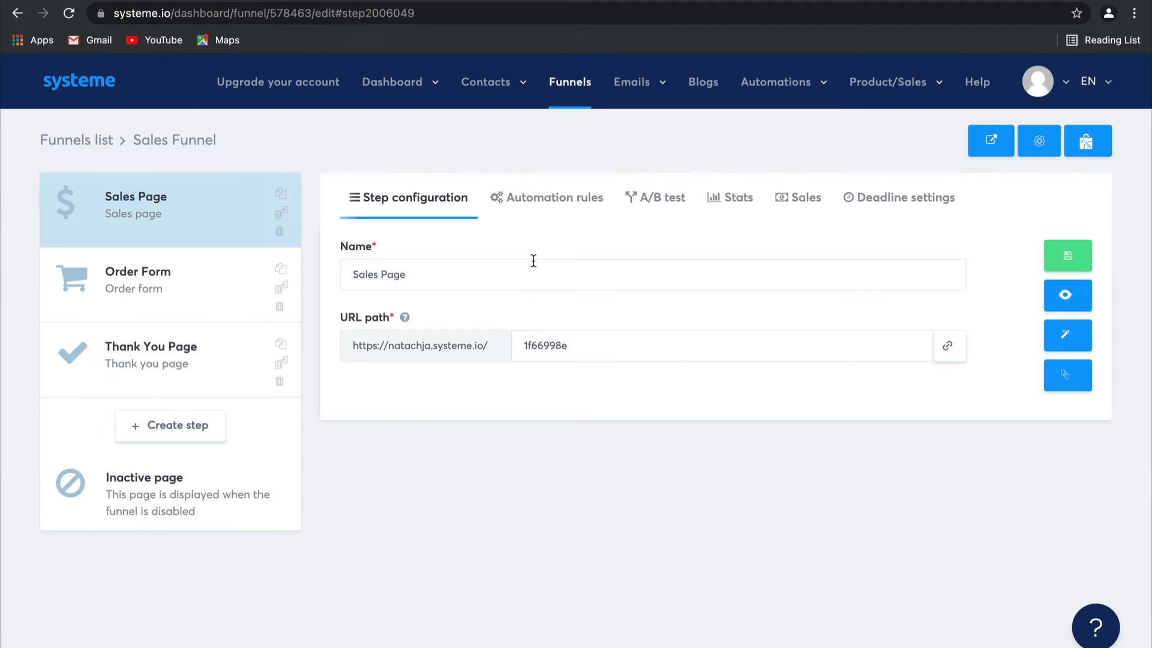
{"action": "mouse_move", "coordinate": [584, 158]}
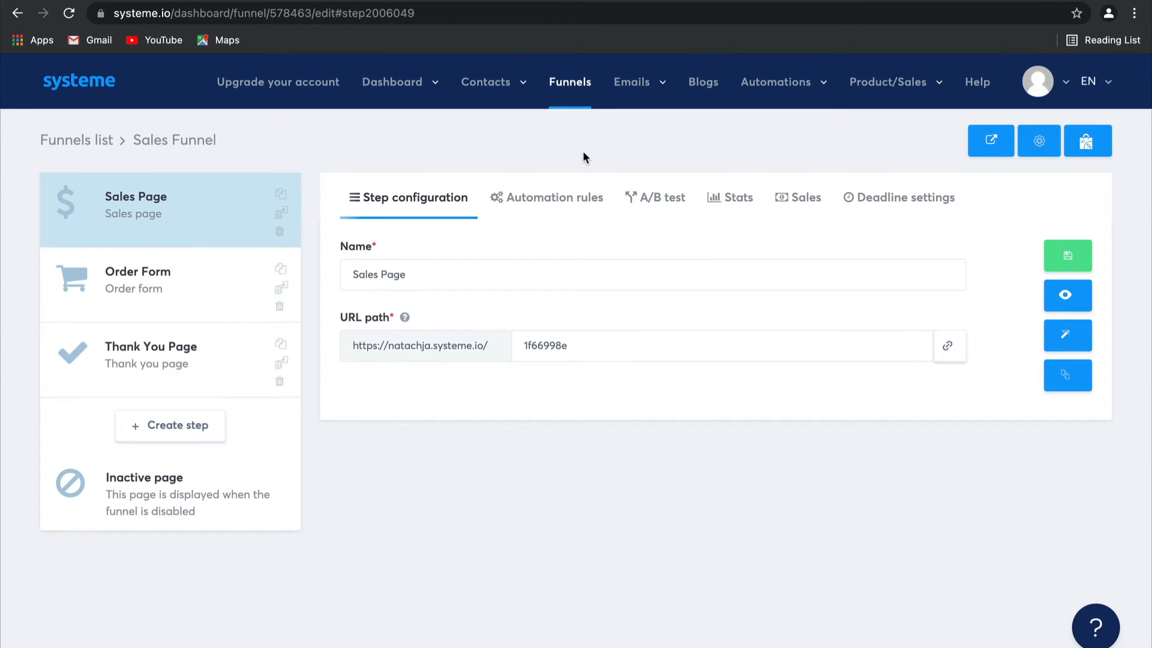
Add an 'Upsell 1' upsell step after Order Form and apply a template to it.
{"action": "left_click", "coordinate": [170, 426]}
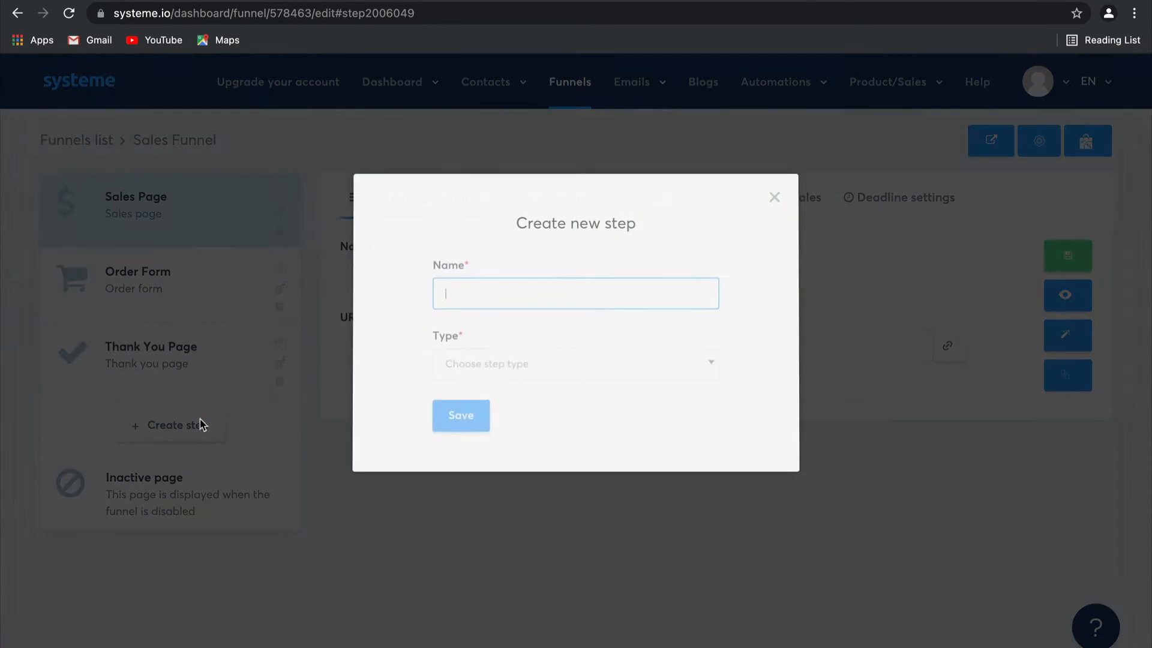
{"action": "type", "text": "Upsell 1"}
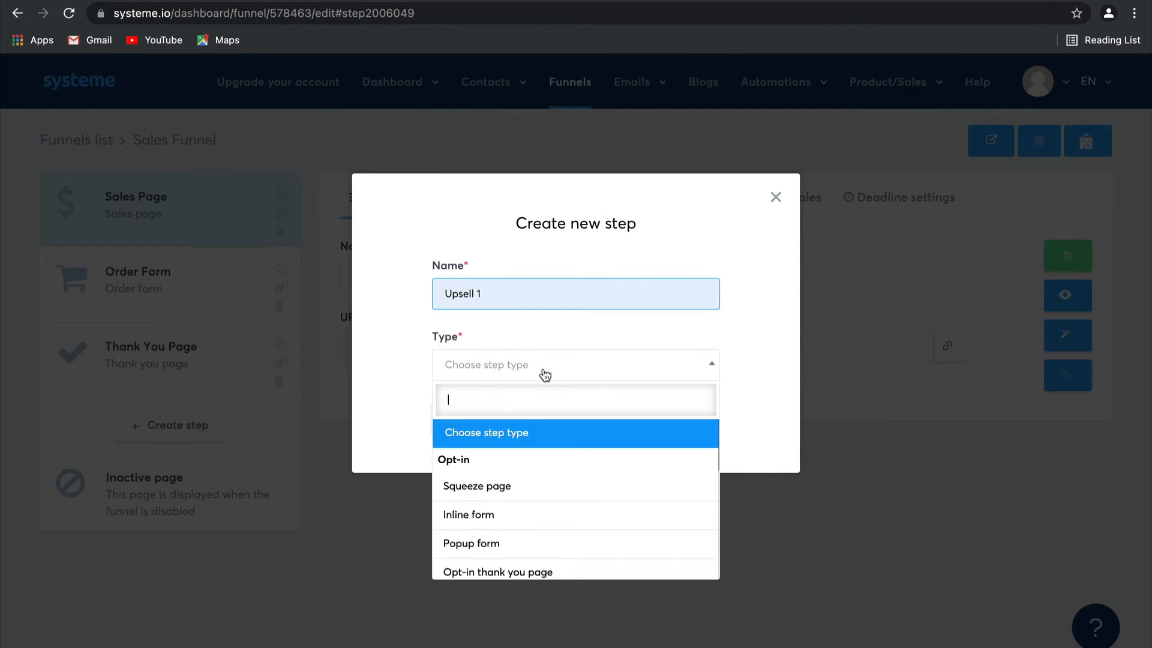
{"action": "scroll", "scroll_direction": "down", "scroll_amount": 3}
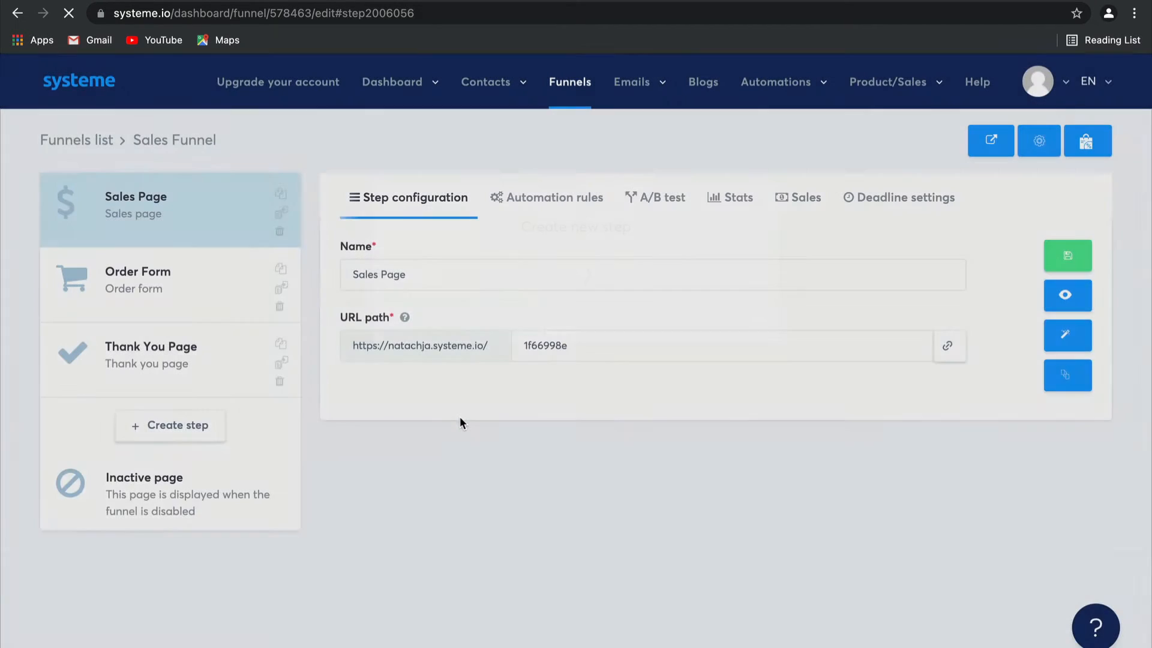
{"action": "left_click", "coordinate": [170, 425]}
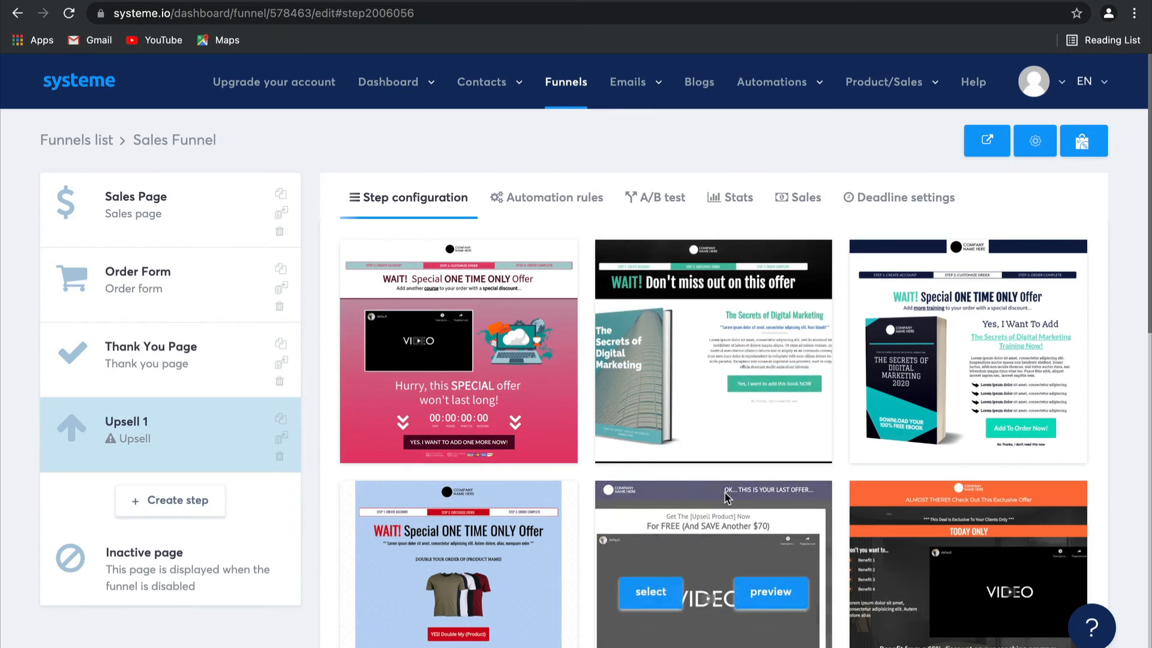
{"action": "scroll", "scroll_direction": "down", "scroll_amount": 3}
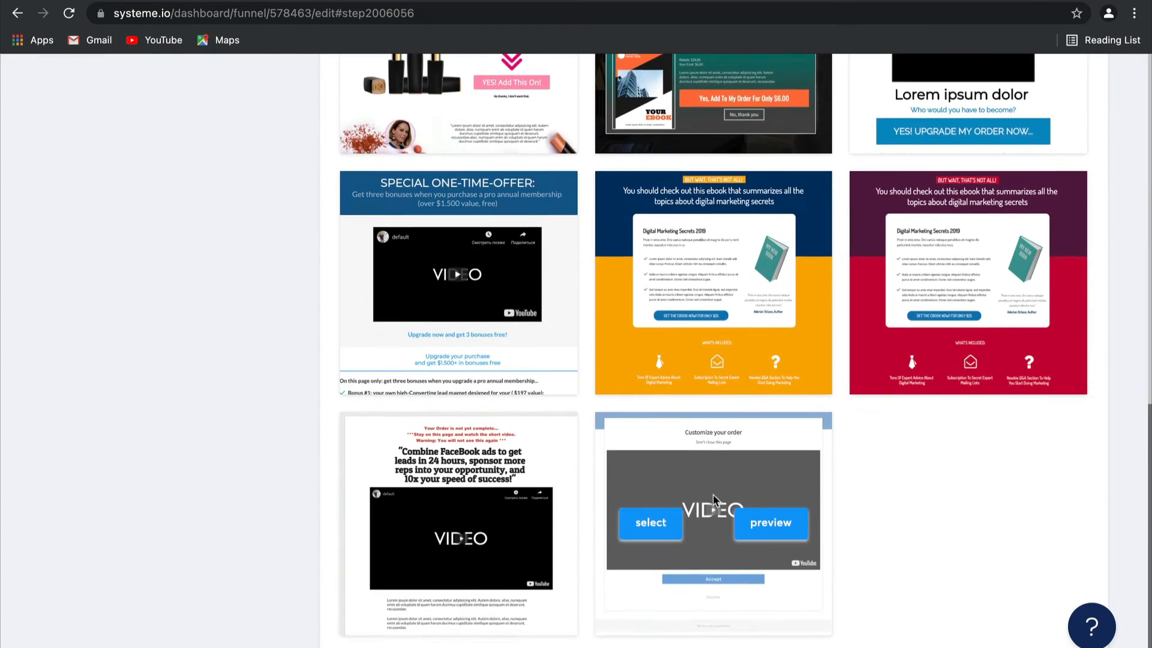
{"action": "left_click", "coordinate": [649, 522]}
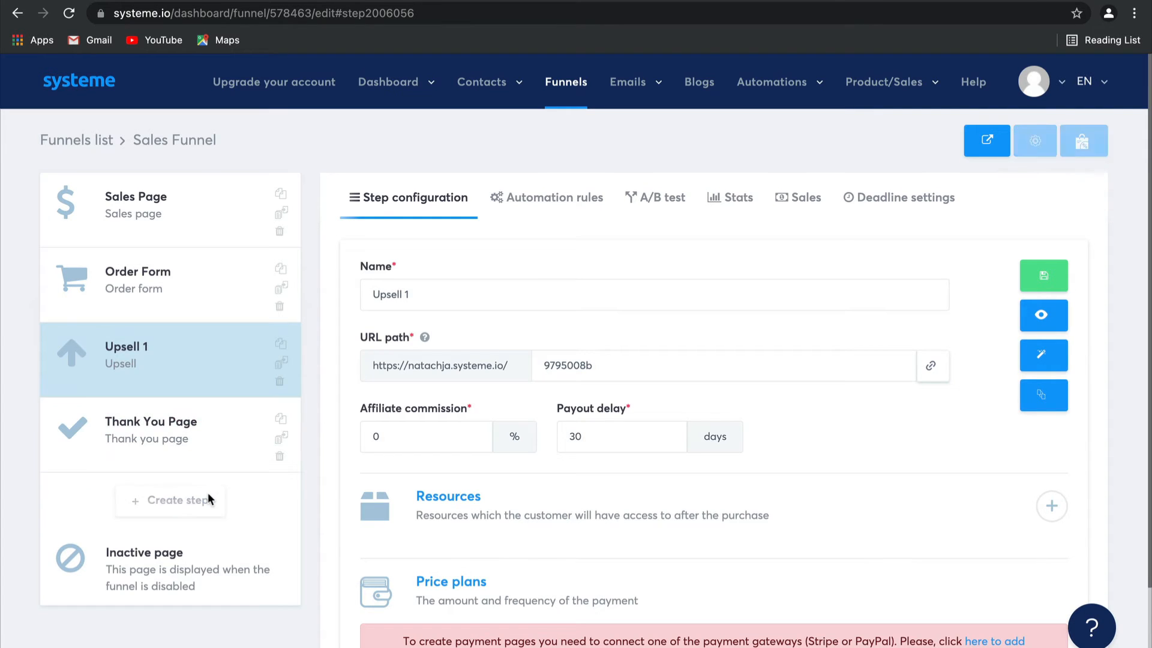
Add a Downsell step to the Sales Funnel and position it after Upsell 1.
{"action": "left_click", "coordinate": [170, 501]}
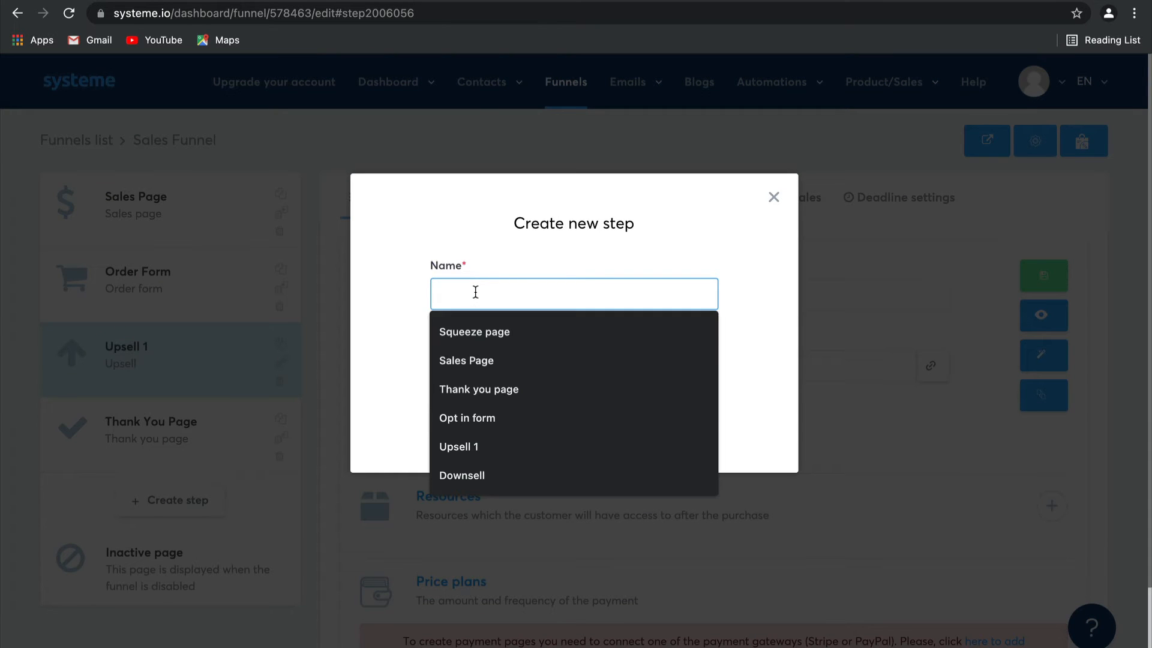
{"action": "left_click", "coordinate": [461, 475]}
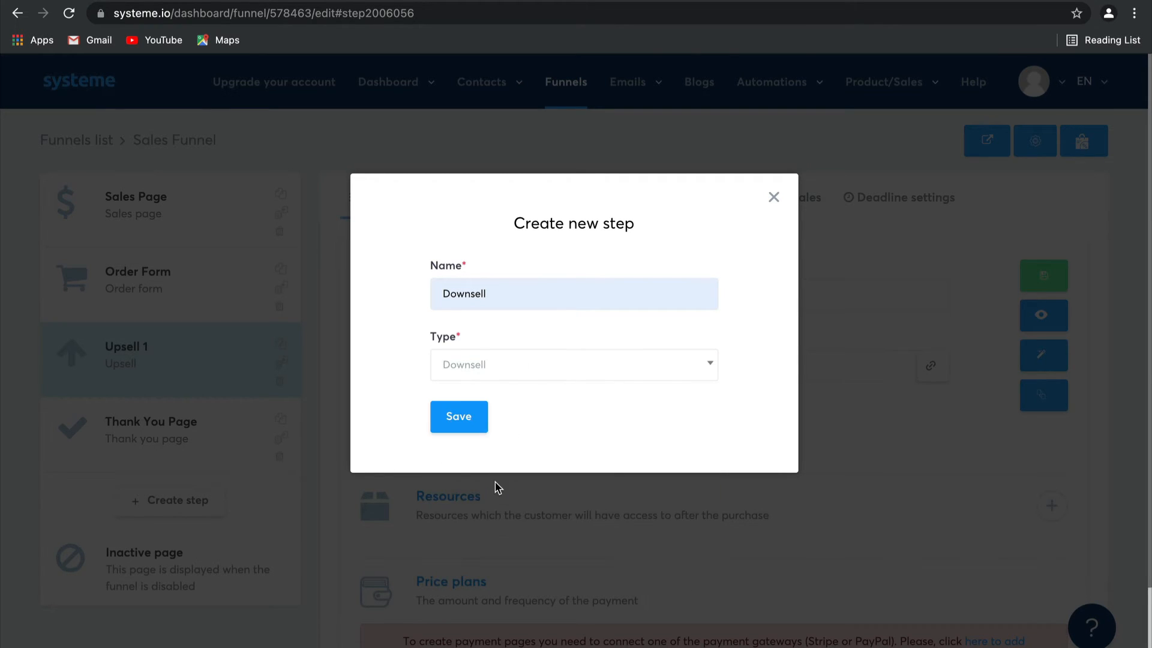
{"action": "left_click", "coordinate": [459, 416]}
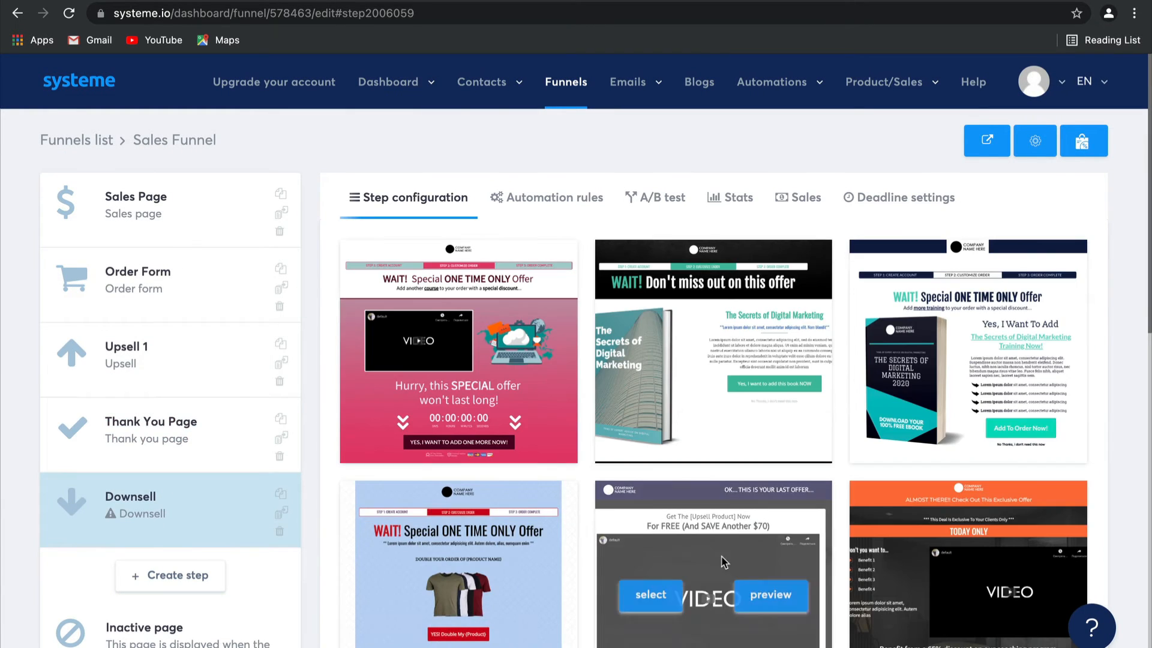
{"action": "scroll", "scroll_direction": "down", "scroll_amount": 3}
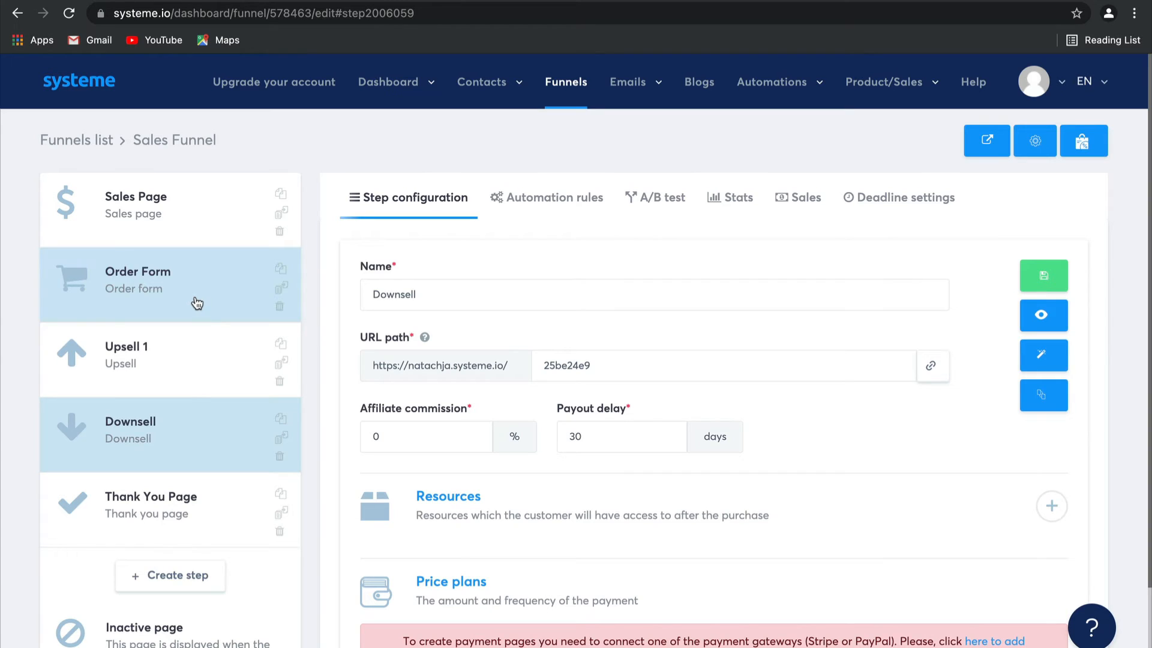
{"action": "mouse_move", "coordinate": [223, 380]}
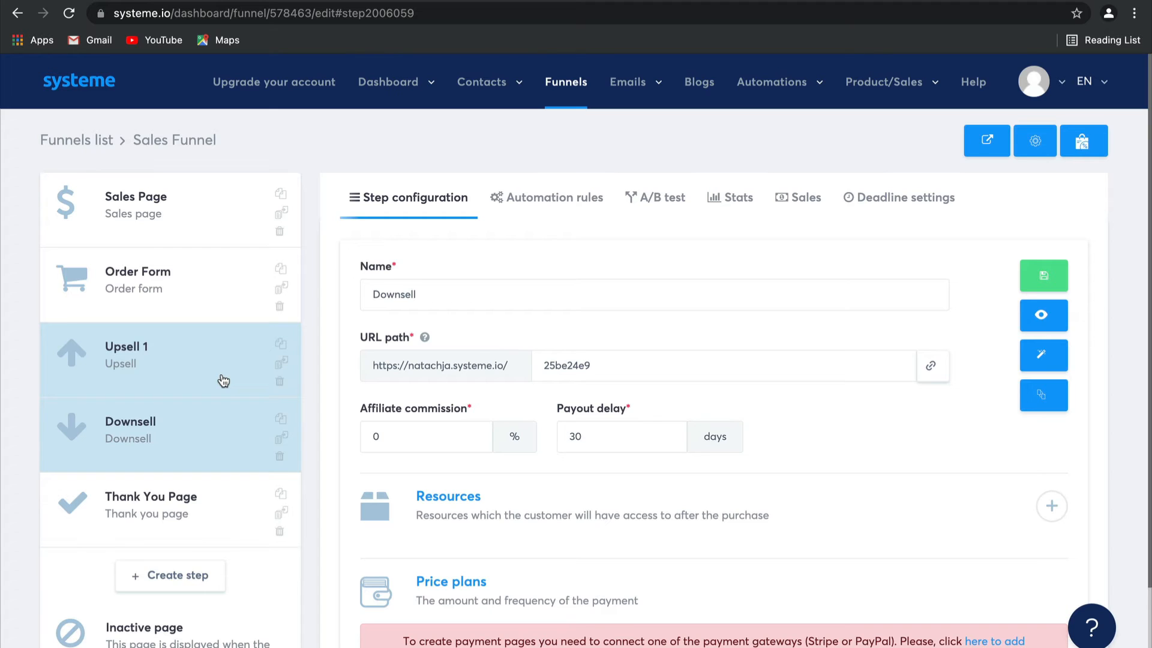
{"action": "mouse_move", "coordinate": [256, 426]}
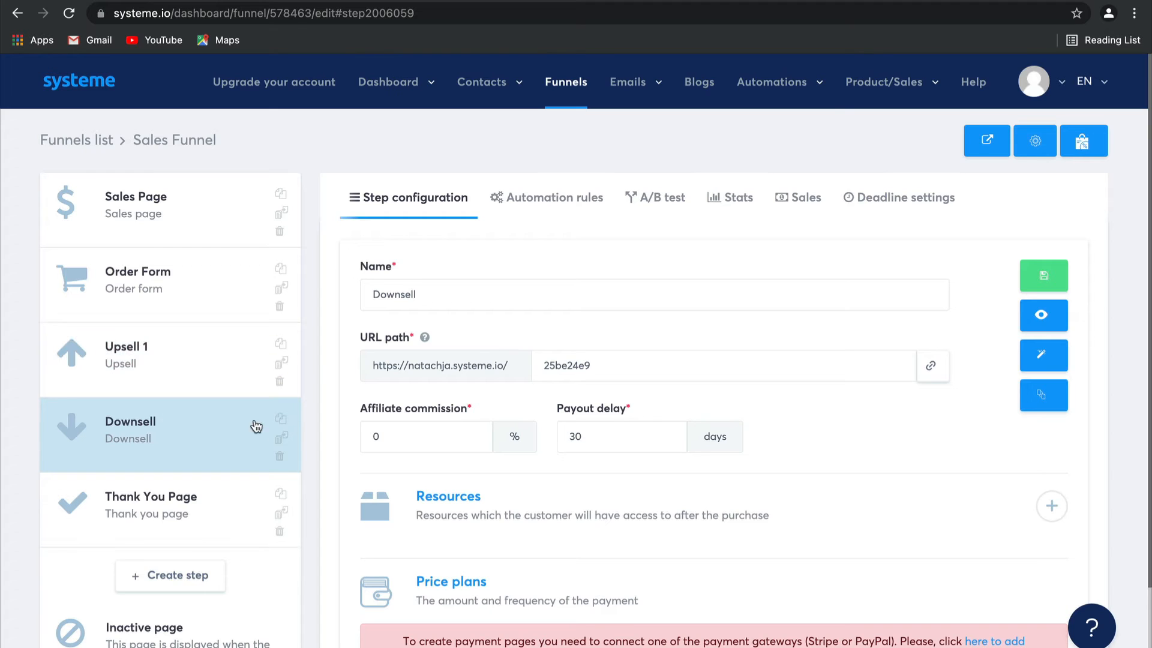
{"action": "mouse_move", "coordinate": [250, 454]}
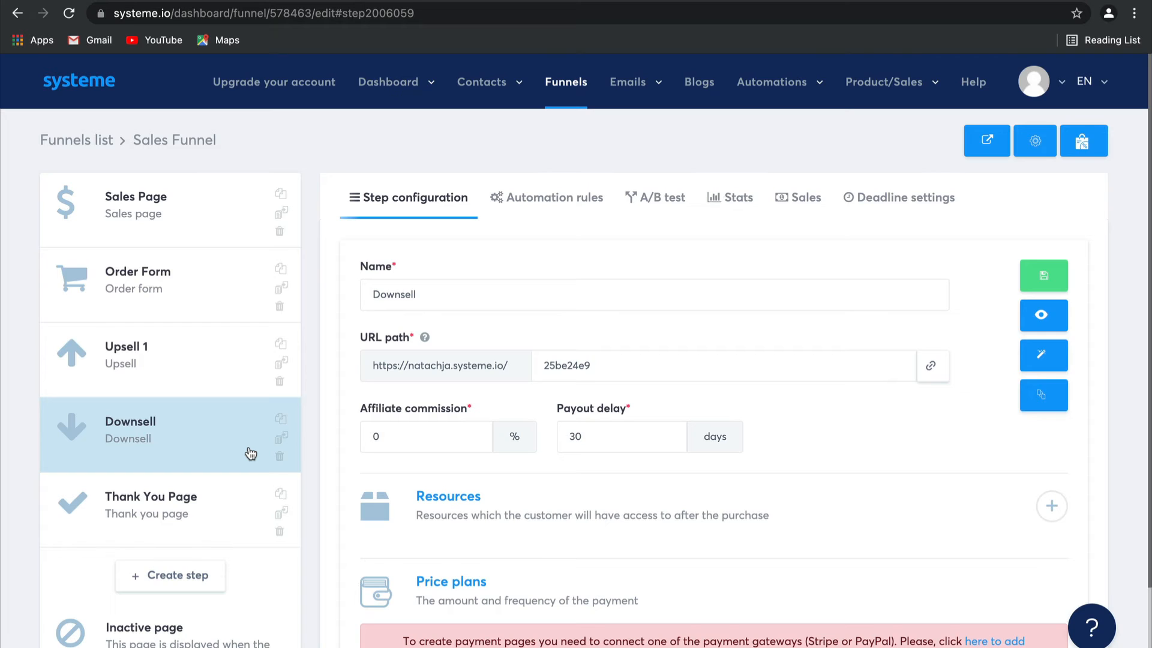
{"action": "mouse_move", "coordinate": [243, 516]}
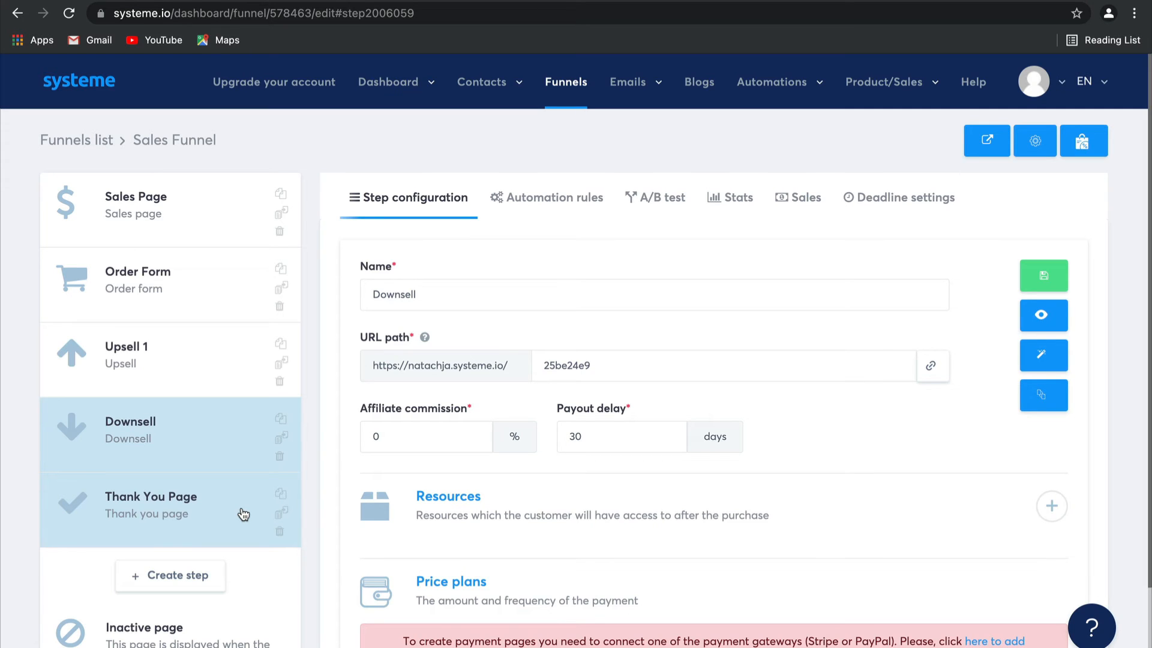
Open the Order Form step and add a new empty resource row under Resources.
{"action": "left_click", "coordinate": [170, 285]}
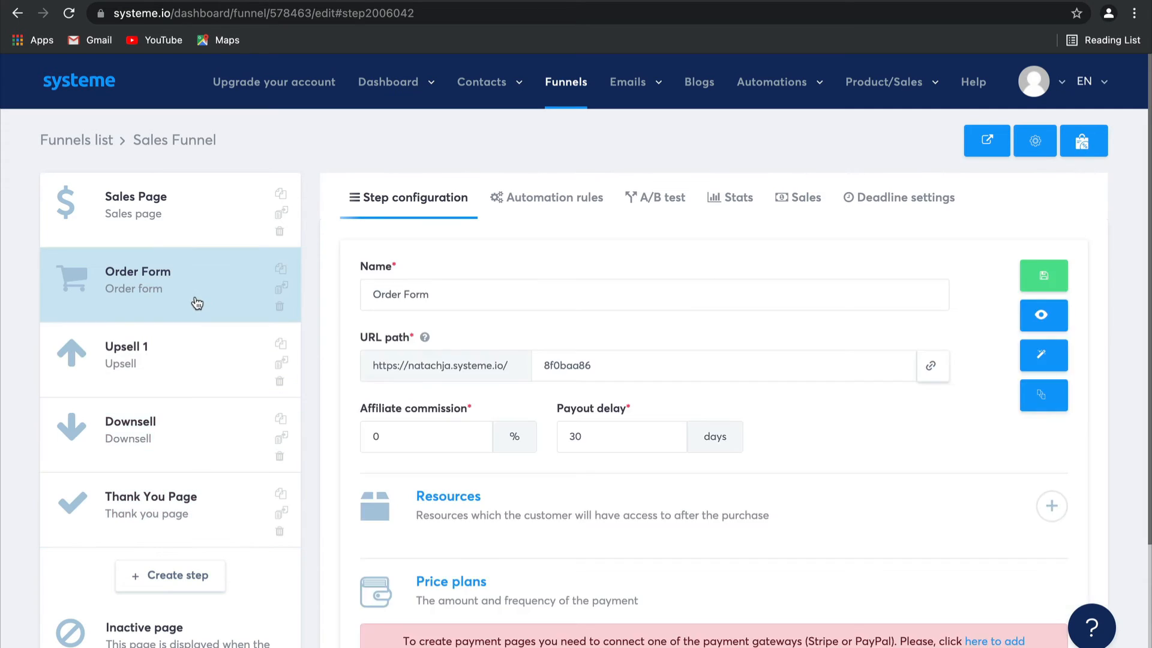
{"action": "mouse_move", "coordinate": [797, 515]}
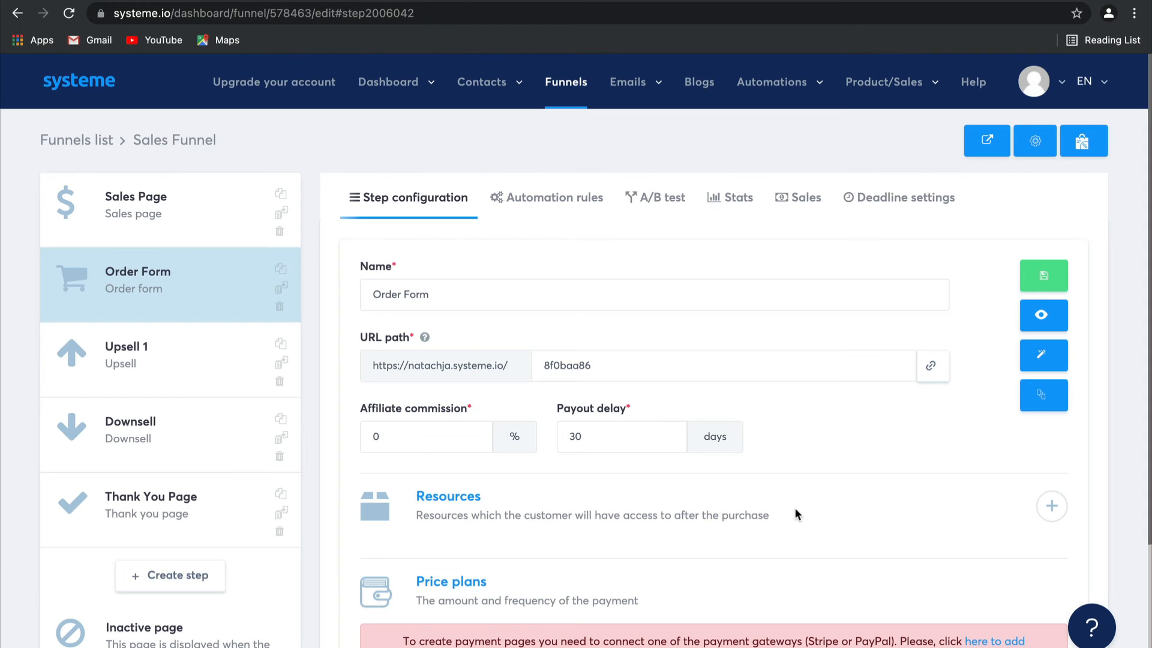
{"action": "mouse_move", "coordinate": [1051, 505]}
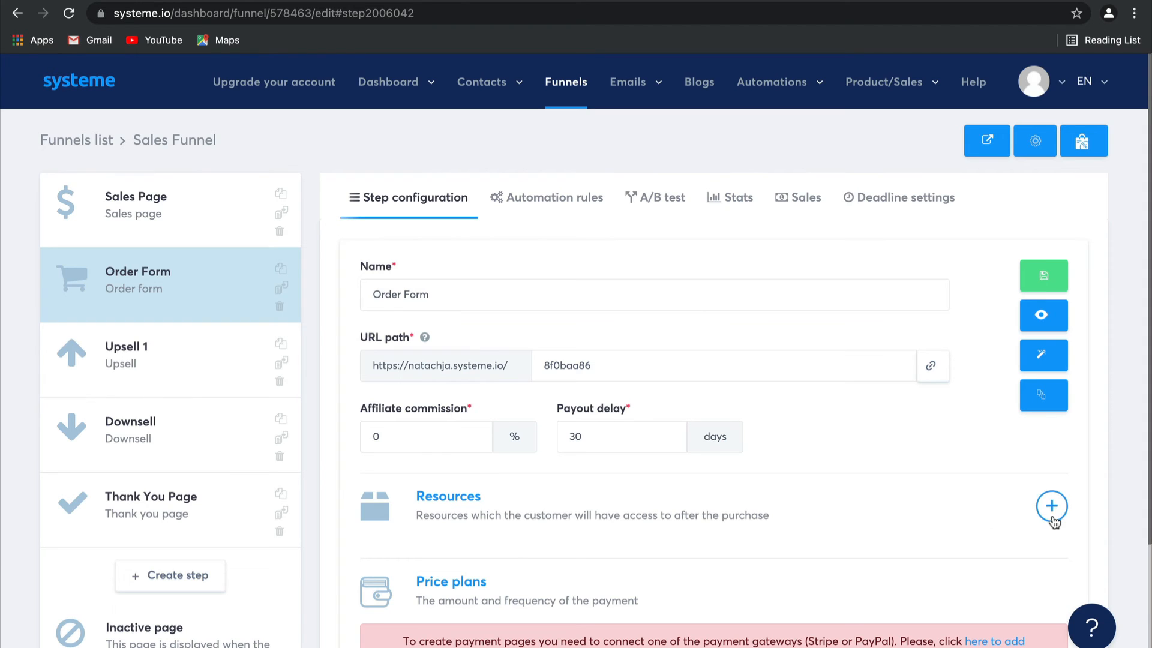
{"action": "left_click", "coordinate": [1052, 505]}
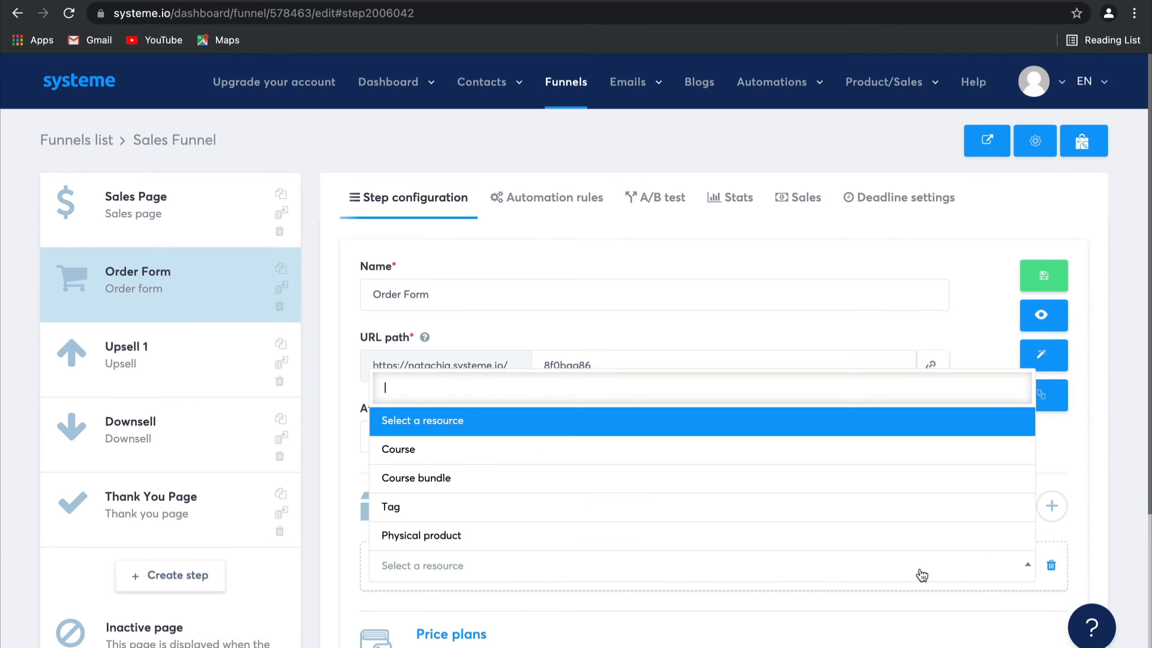
{"action": "mouse_move", "coordinate": [874, 449]}
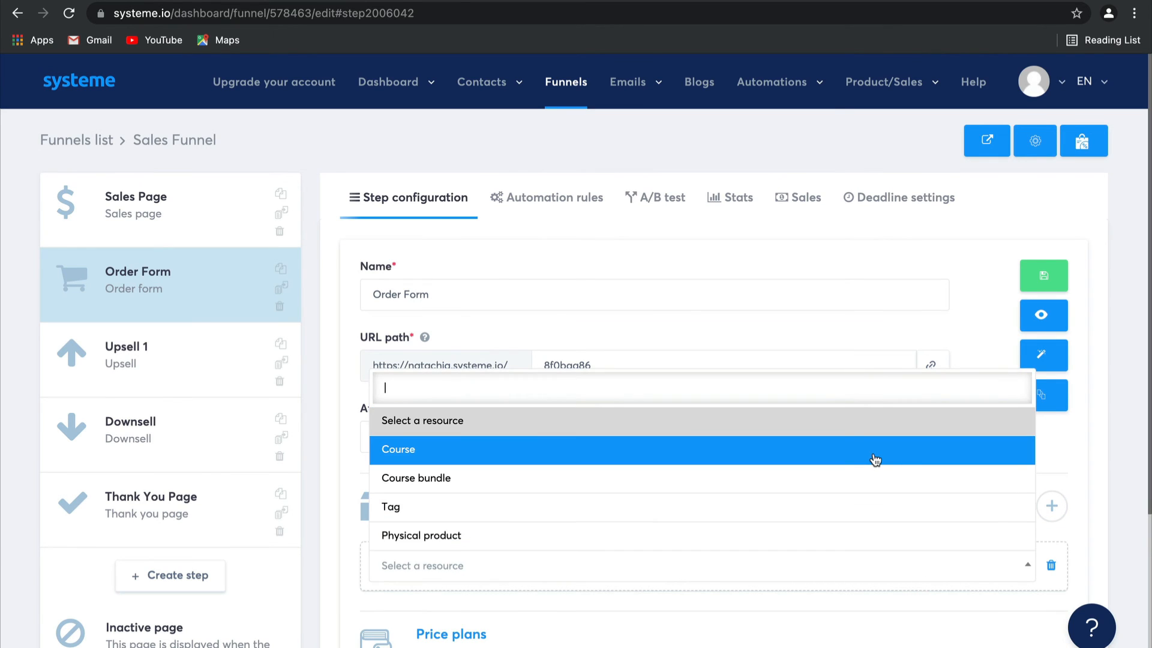
{"action": "mouse_move", "coordinate": [874, 478]}
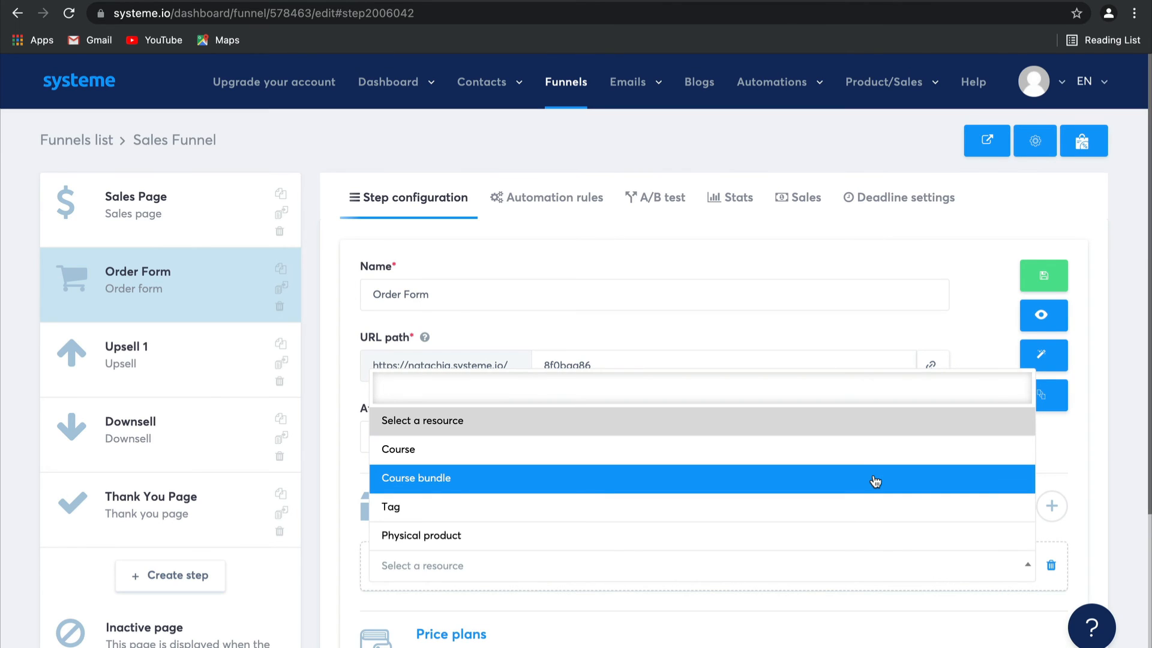
{"action": "mouse_move", "coordinate": [865, 507]}
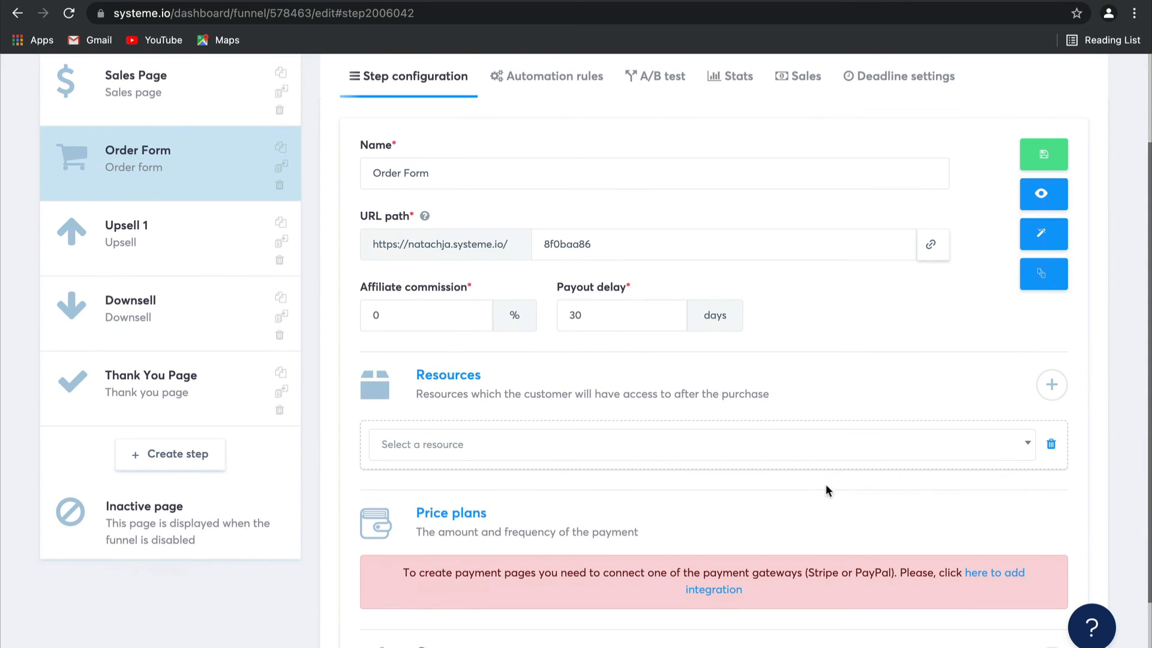
{"action": "mouse_move", "coordinate": [628, 524]}
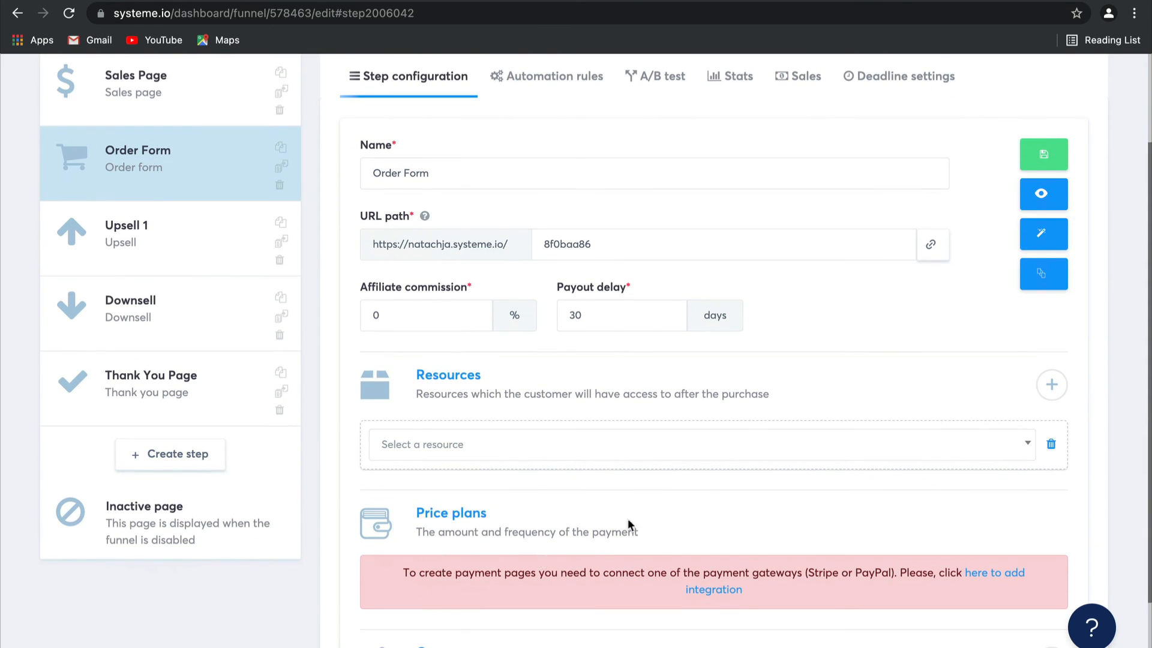
{"action": "scroll", "scroll_direction": "down", "scroll_amount": 3}
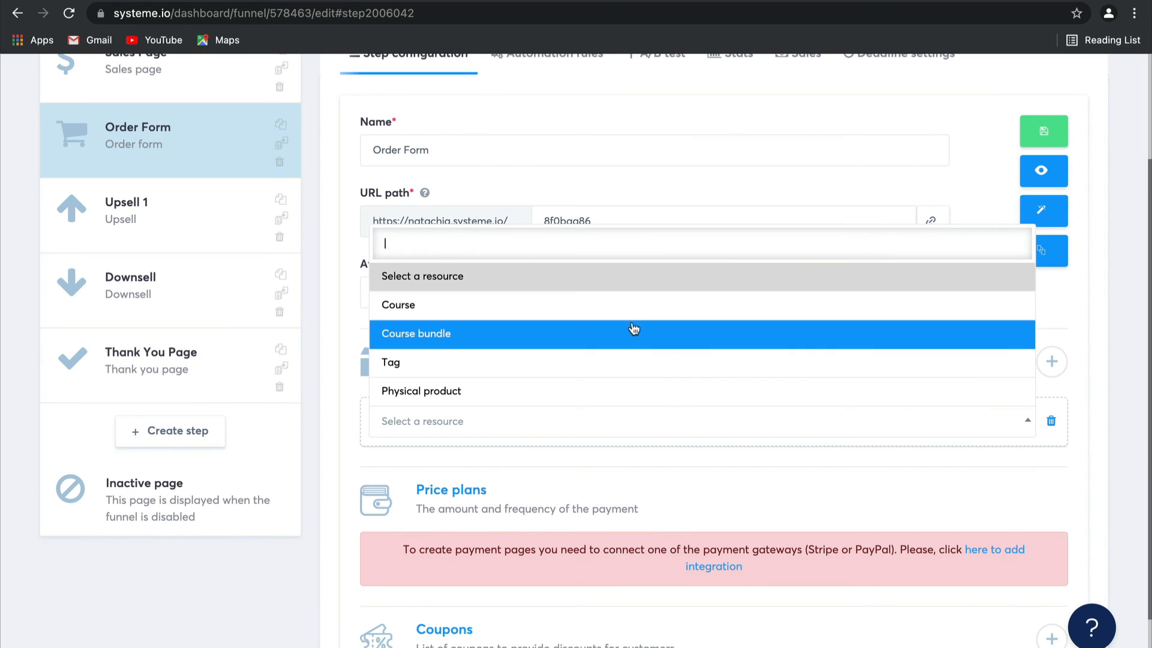
Make the resource the Real Estate Course with Full access.
{"action": "left_click", "coordinate": [397, 304]}
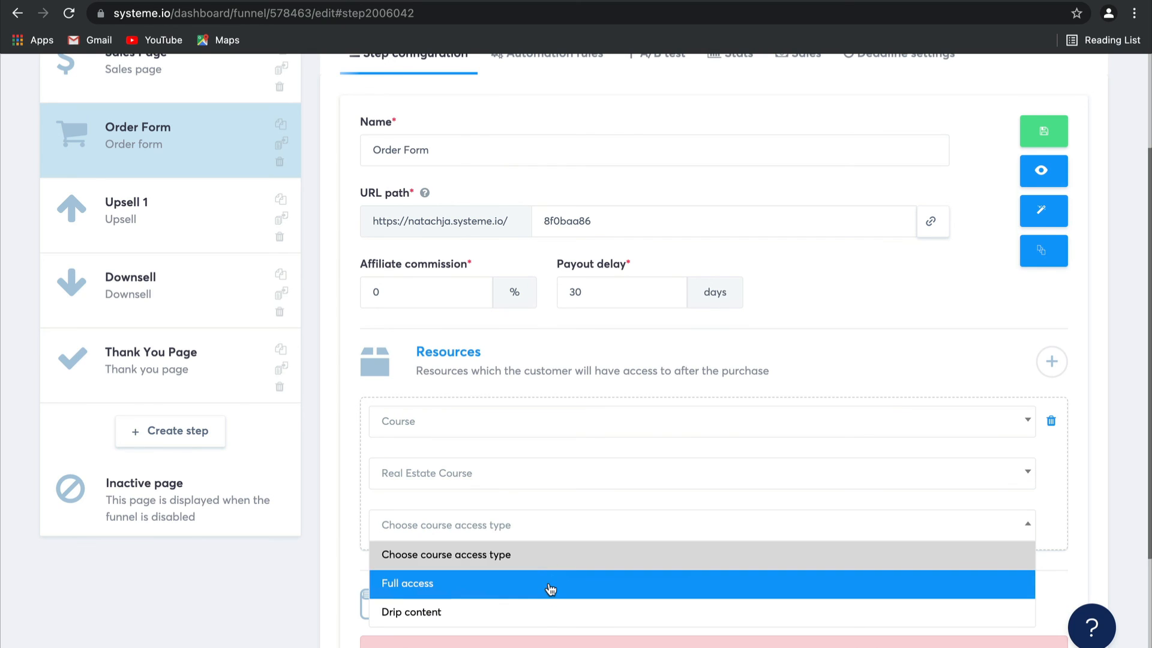
{"action": "left_click", "coordinate": [407, 583]}
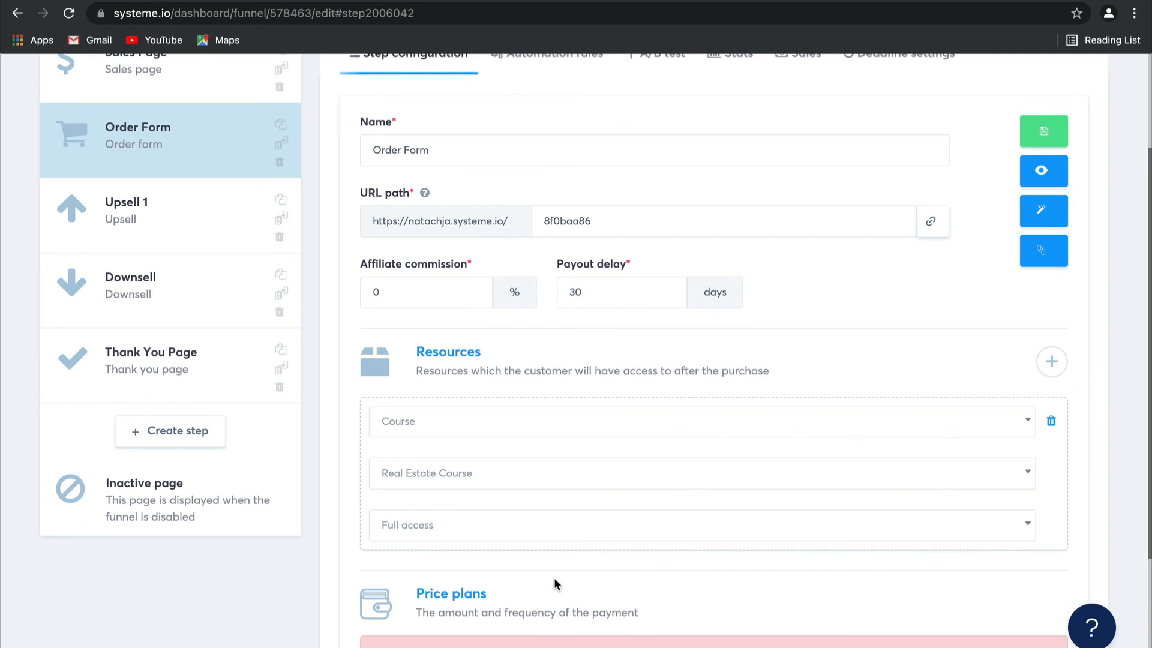
{"action": "mouse_move", "coordinate": [668, 314]}
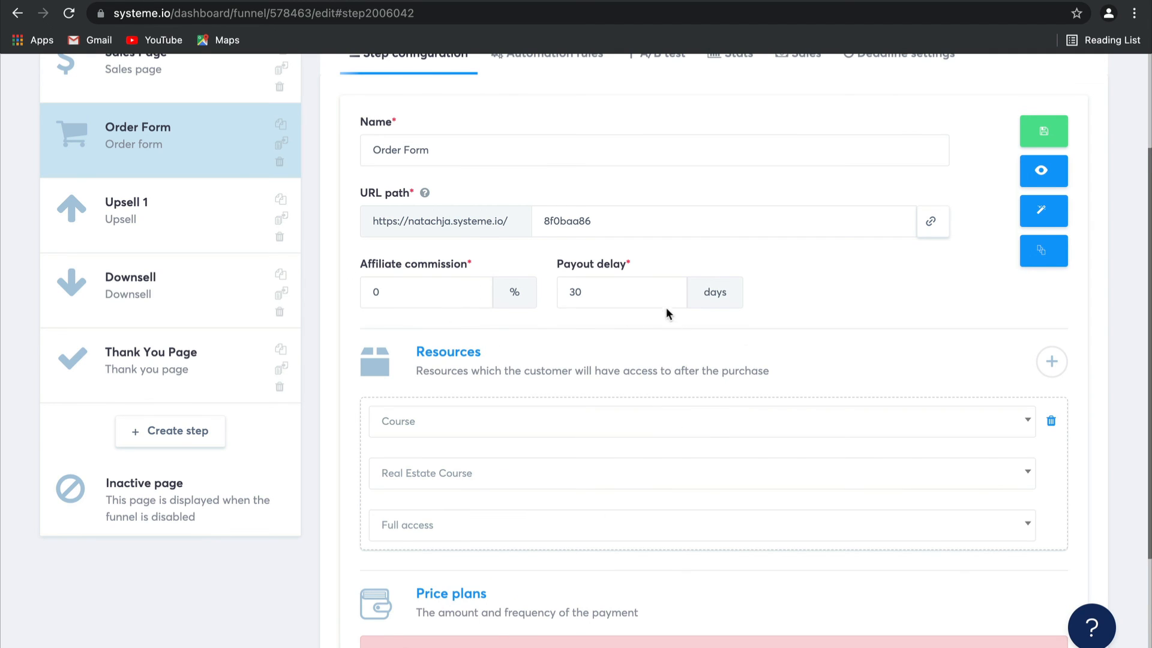
{"action": "mouse_move", "coordinate": [373, 351]}
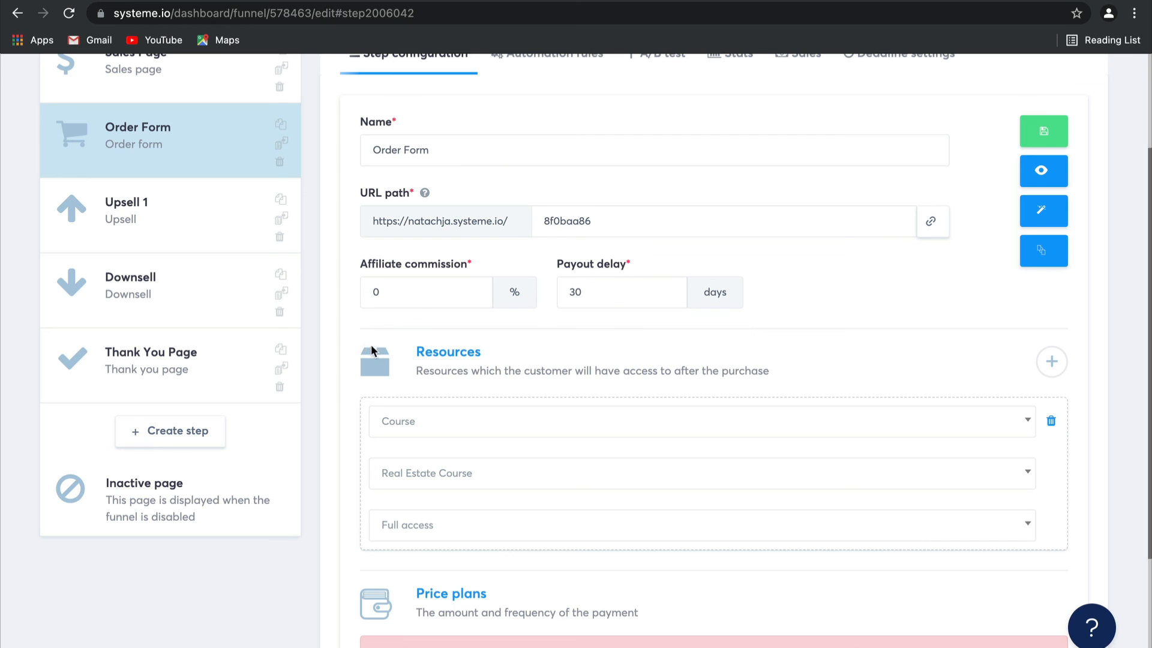
{"action": "scroll", "scroll_direction": "down", "scroll_amount": 3}
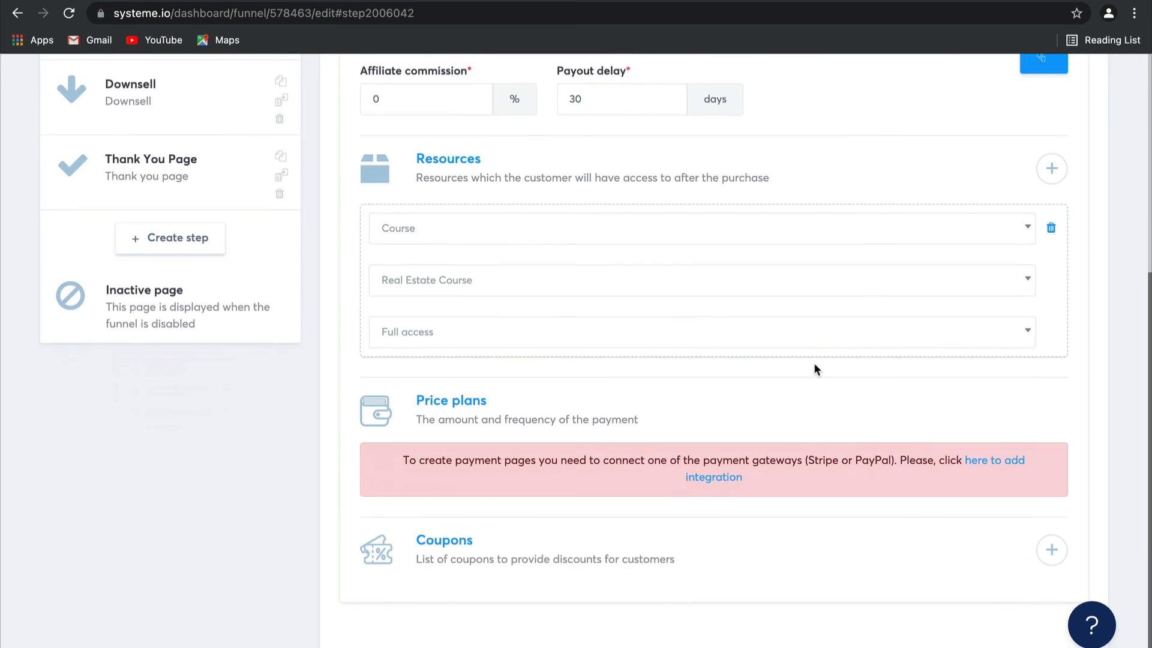
{"action": "scroll", "scroll_direction": "up", "scroll_amount": 3}
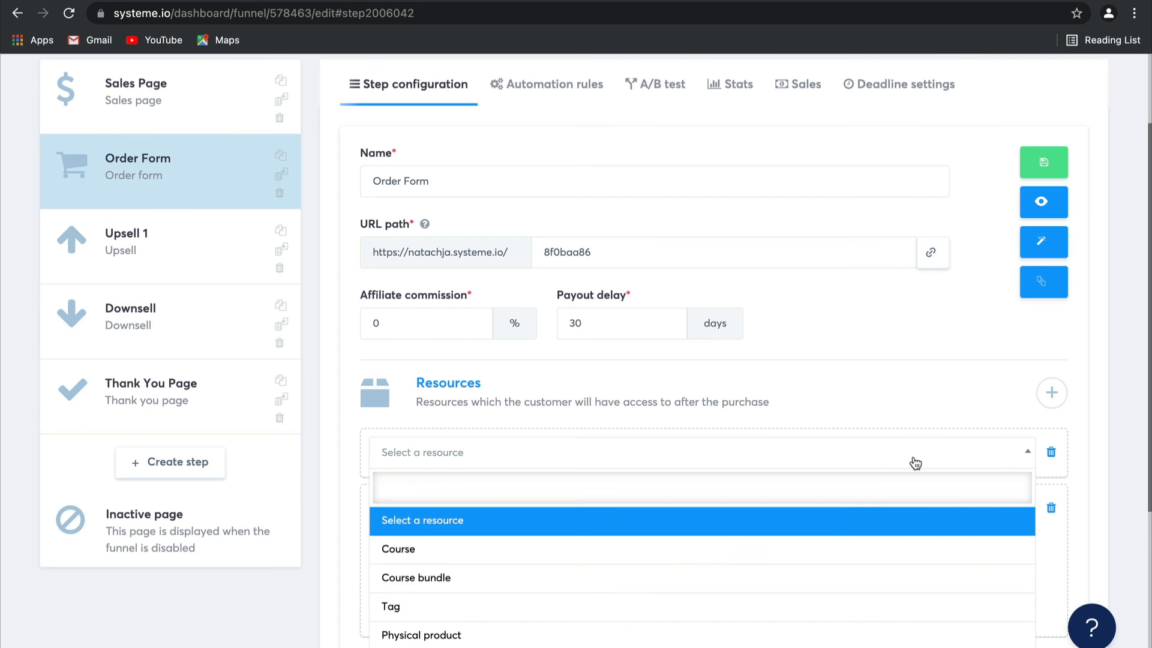
Set the new resource type to Tag, then return to the Funnels list.
{"action": "left_click", "coordinate": [390, 606]}
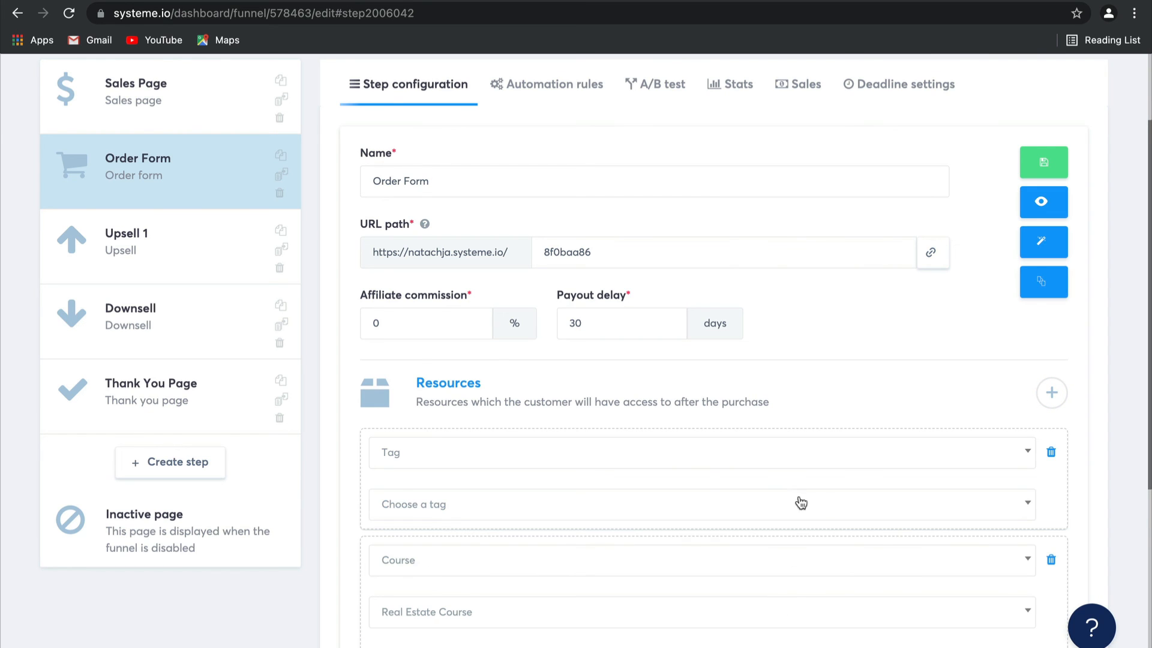
{"action": "mouse_move", "coordinate": [824, 507]}
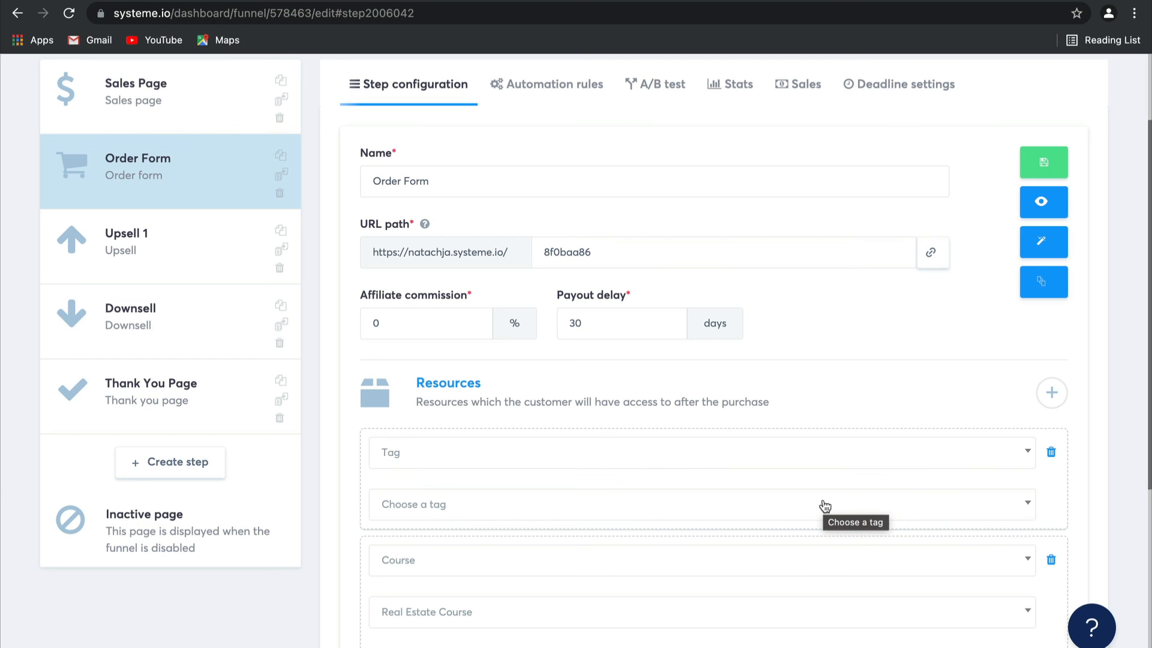
{"action": "scroll", "scroll_direction": "up", "scroll_amount": 3}
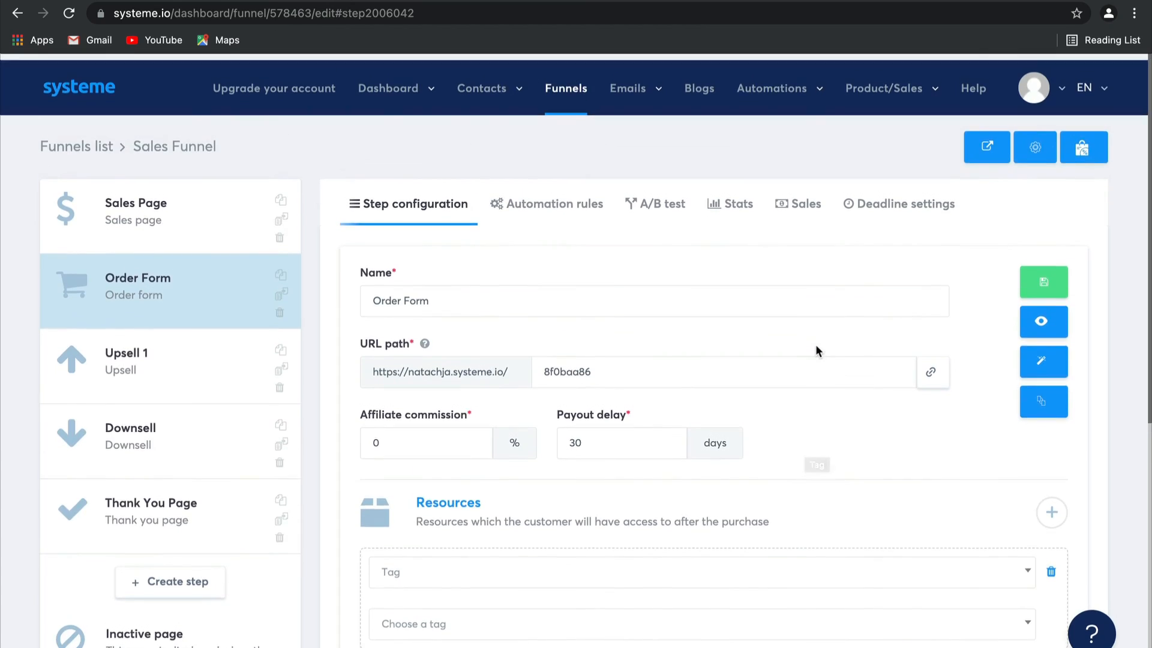
{"action": "left_click", "coordinate": [566, 88]}
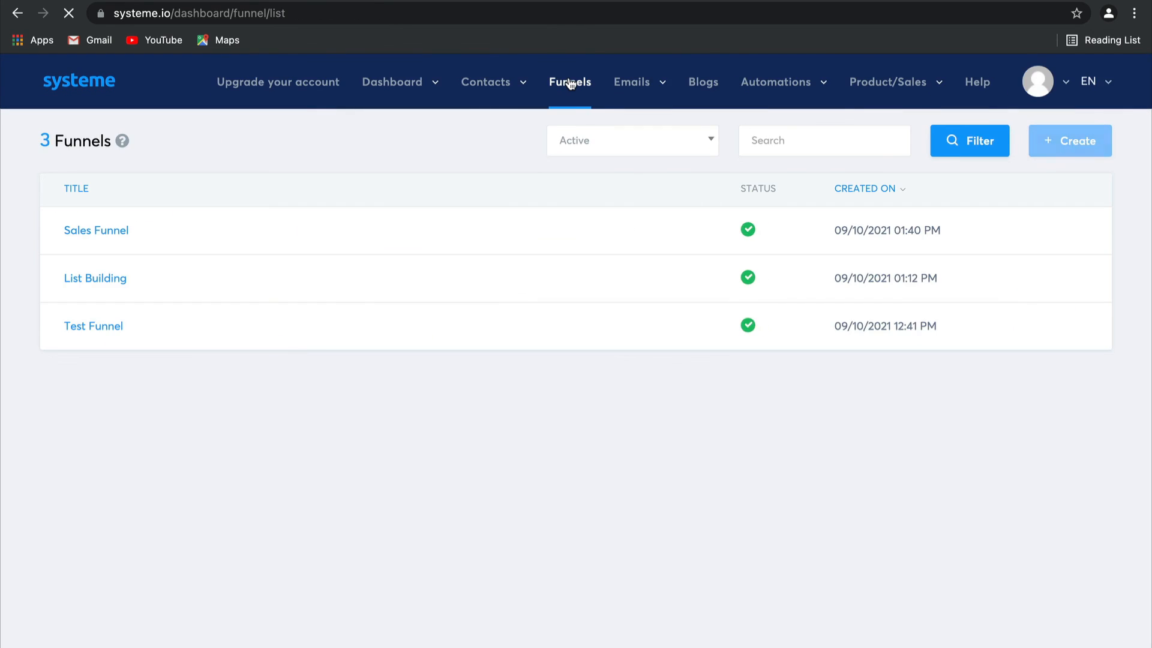